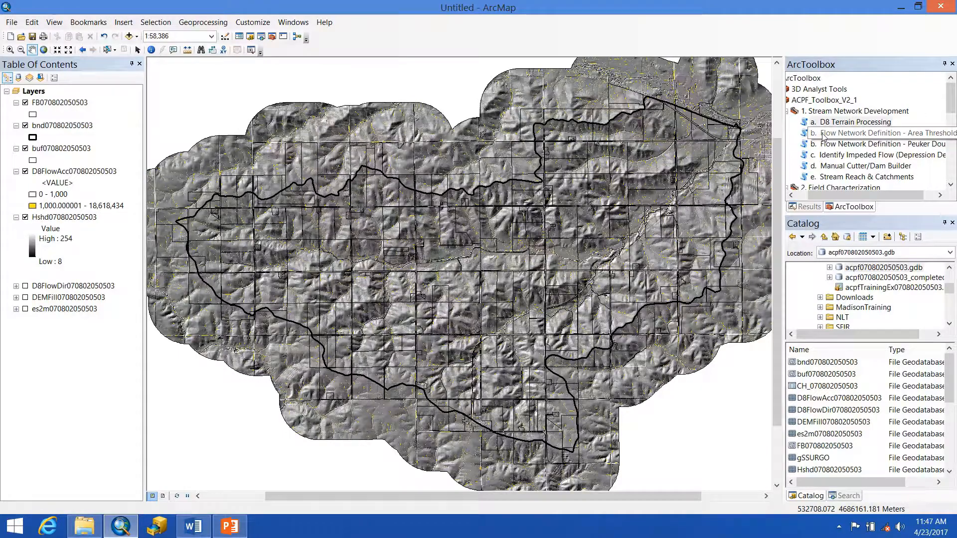
# Fill the Area Threshold flow network tool with D8FlowAcc, D8FlowDir and a 5-acre threshold.
pyautogui.doubleClick(880, 133)
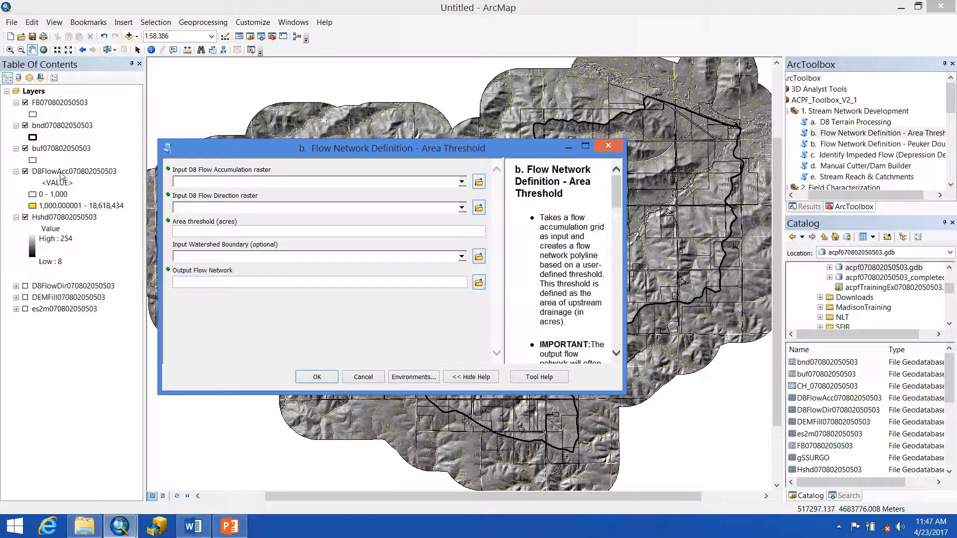
pyautogui.click(74, 172)
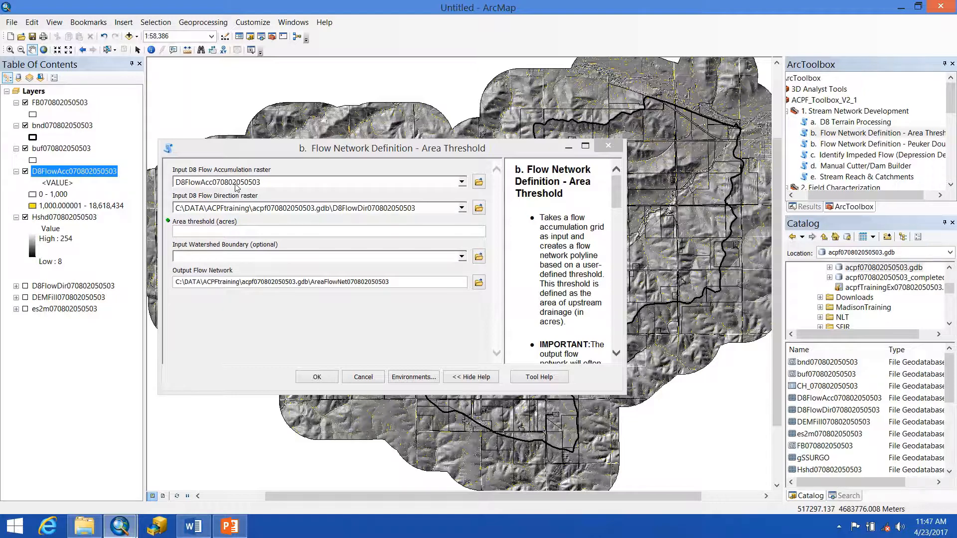
pyautogui.moveTo(373, 244)
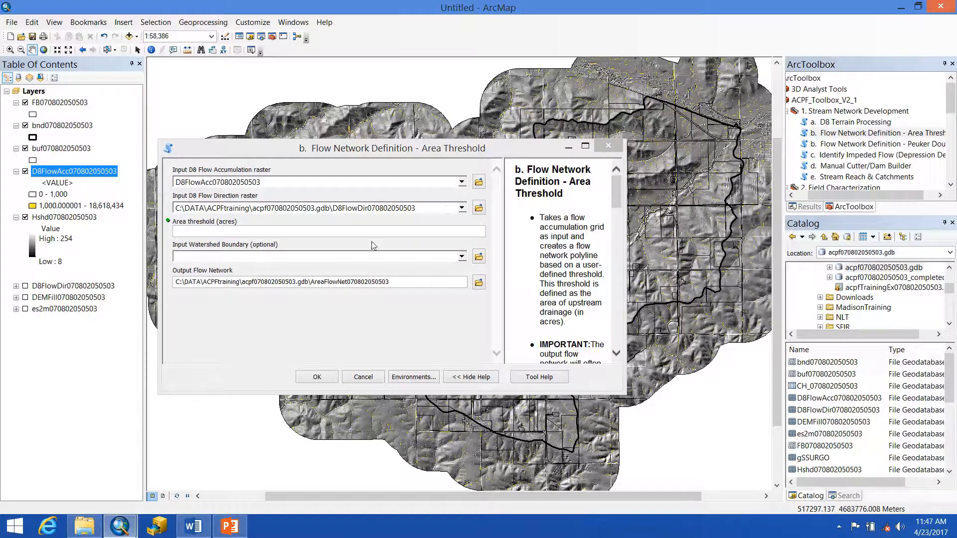
pyautogui.moveTo(409, 224)
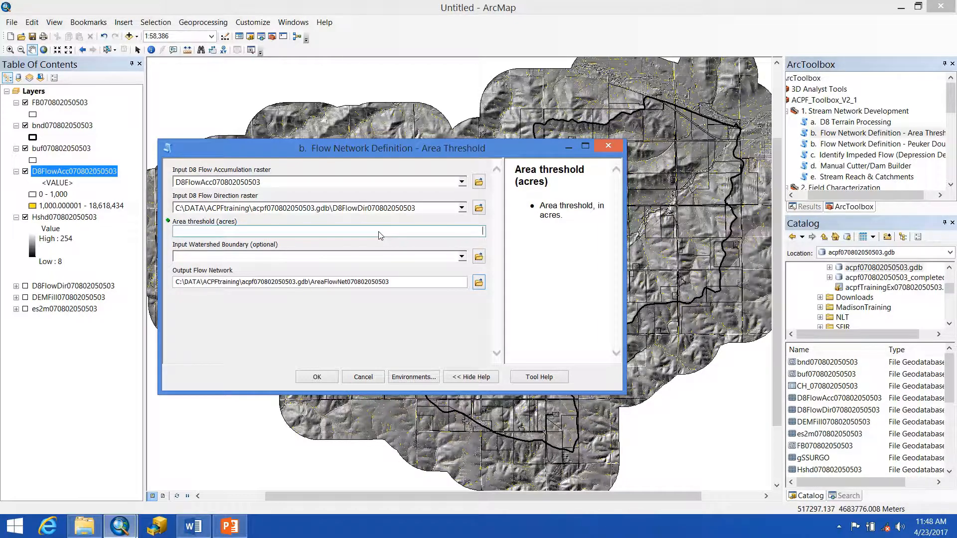
pyautogui.write('5')
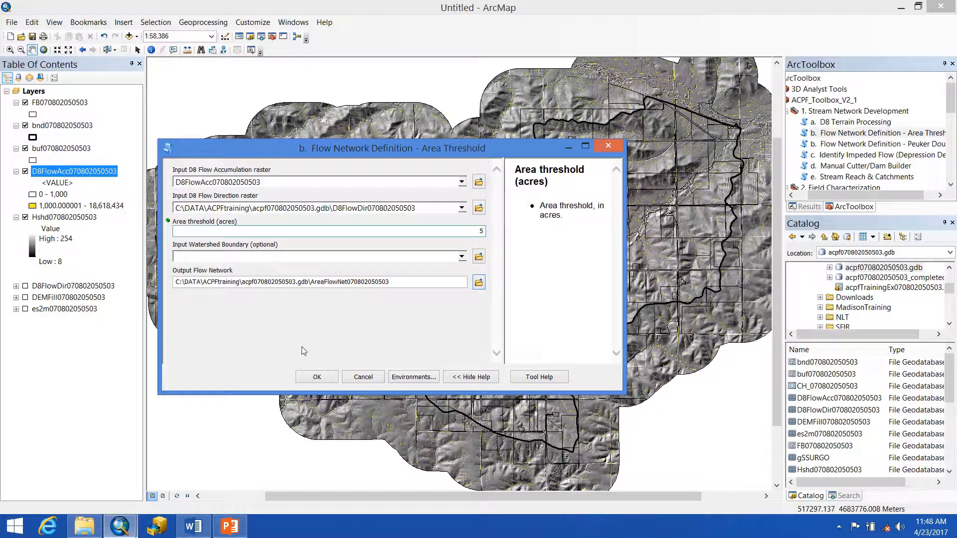
# Run the flow network tool, draw AreaFlowNet lines yellow and the high D8FlowAcc class pink.
pyautogui.click(317, 377)
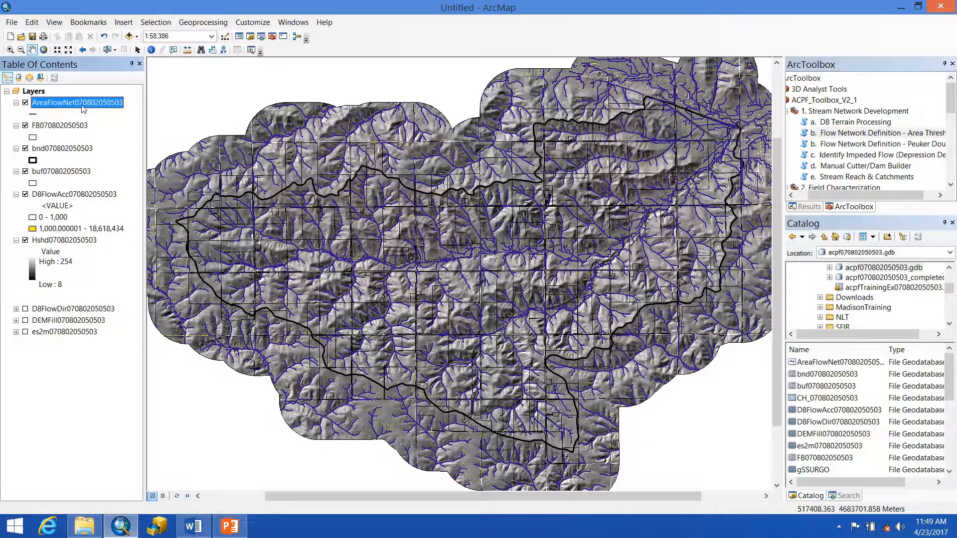
pyautogui.click(33, 115)
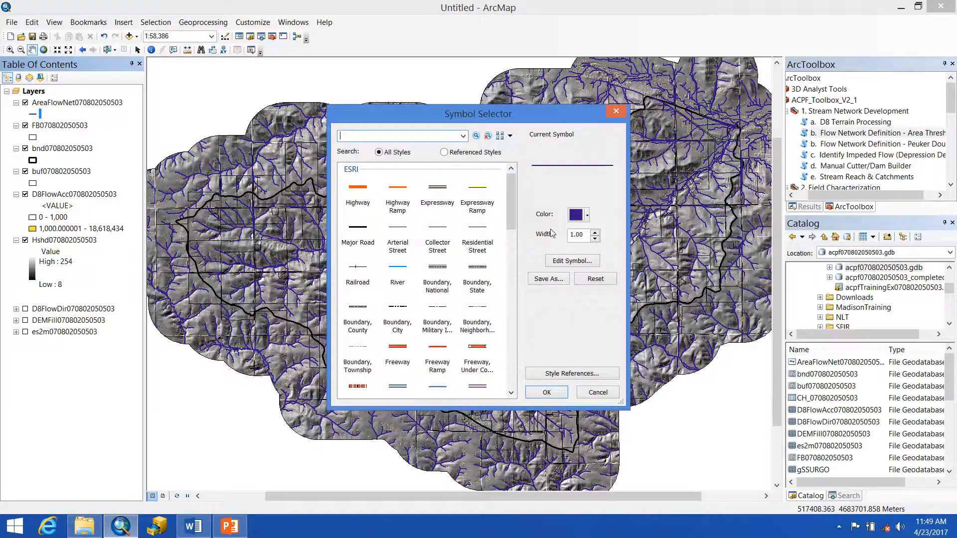
pyautogui.click(579, 215)
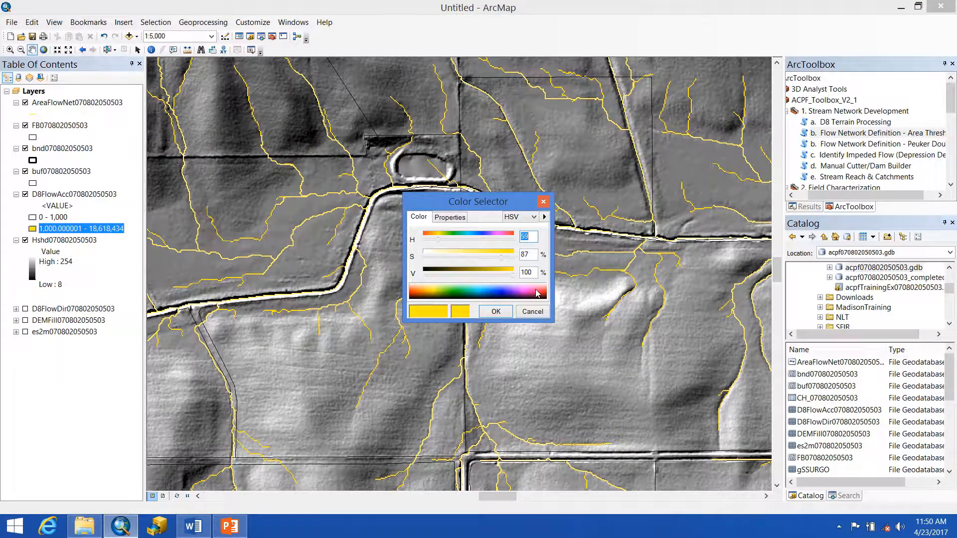
pyautogui.click(497, 311)
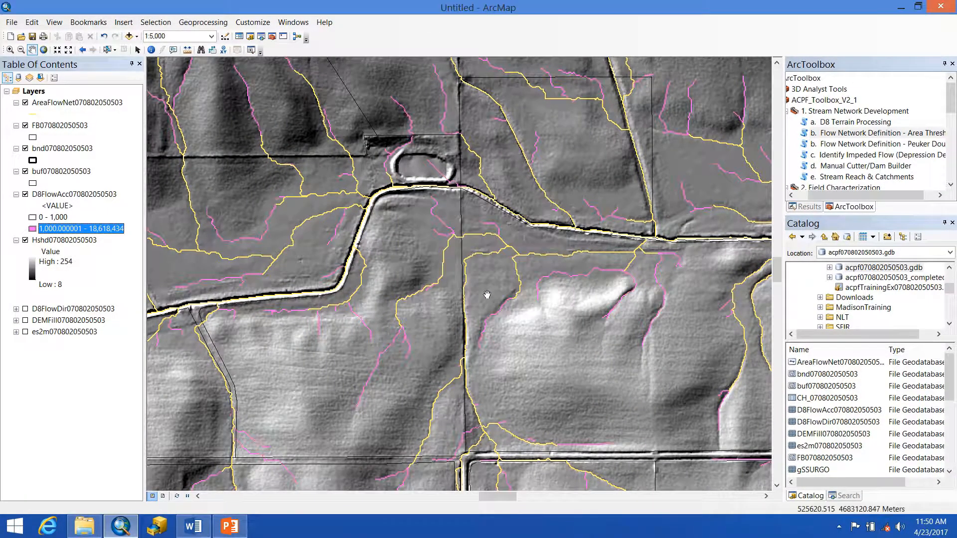
pyautogui.click(25, 103)
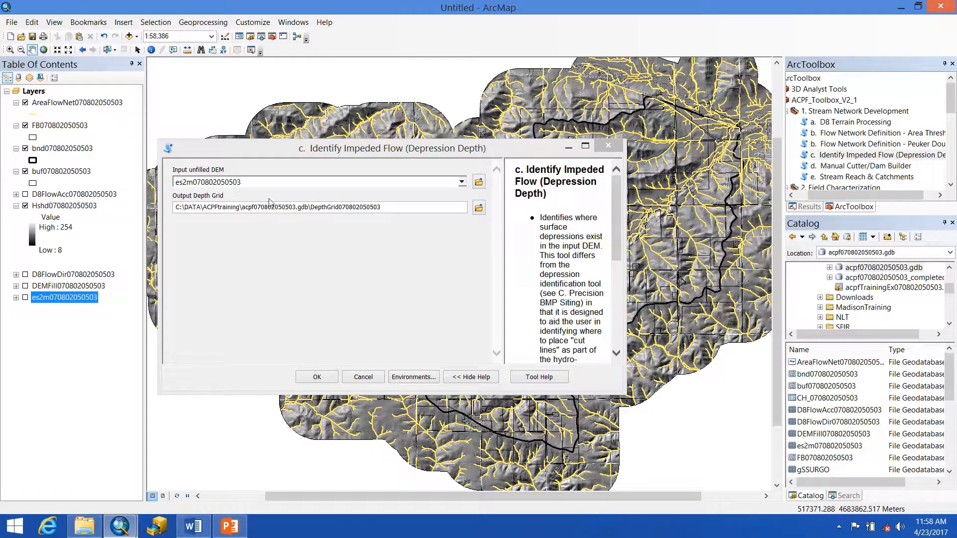
pyautogui.moveTo(286, 380)
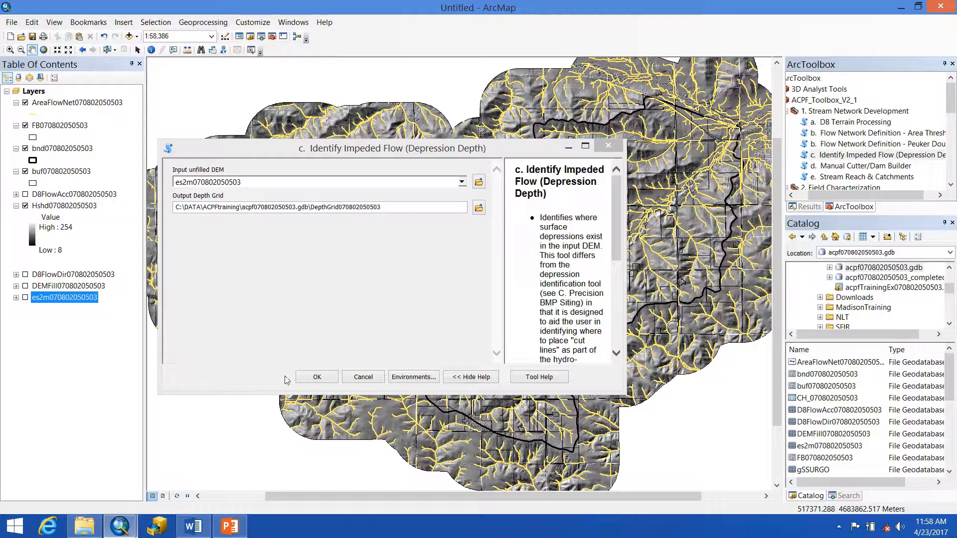
# Run Identify Impeded Flow on the unfilled es2m DEM to produce the DepthGrid.
pyautogui.click(317, 377)
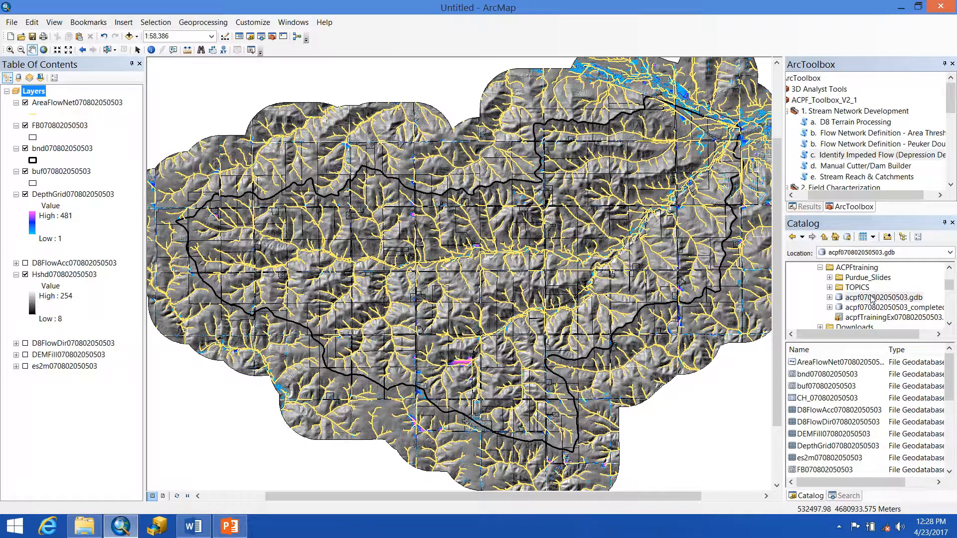
# Start a new feature class in acpf070802050503.gdb named myCuts storing line features.
pyautogui.rightClick(884, 297)
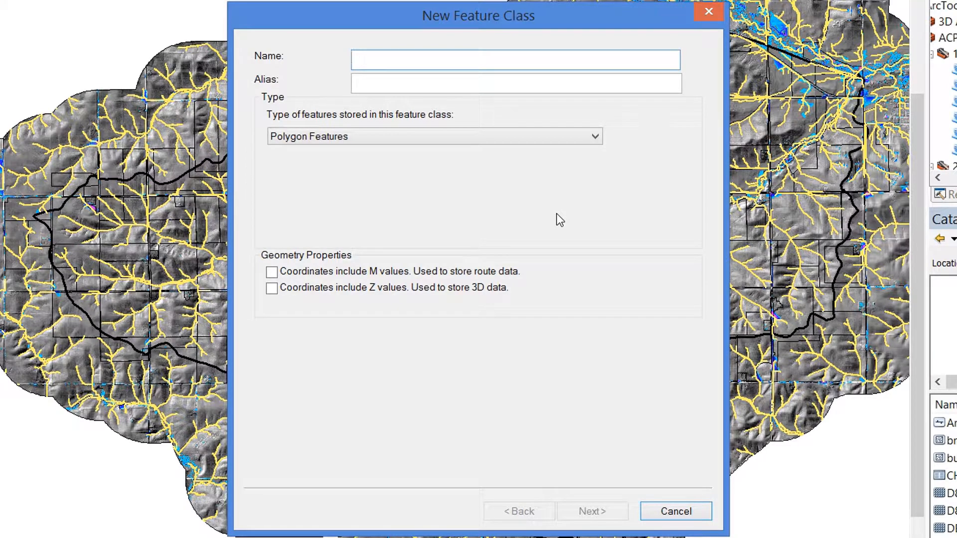
pyautogui.click(514, 60)
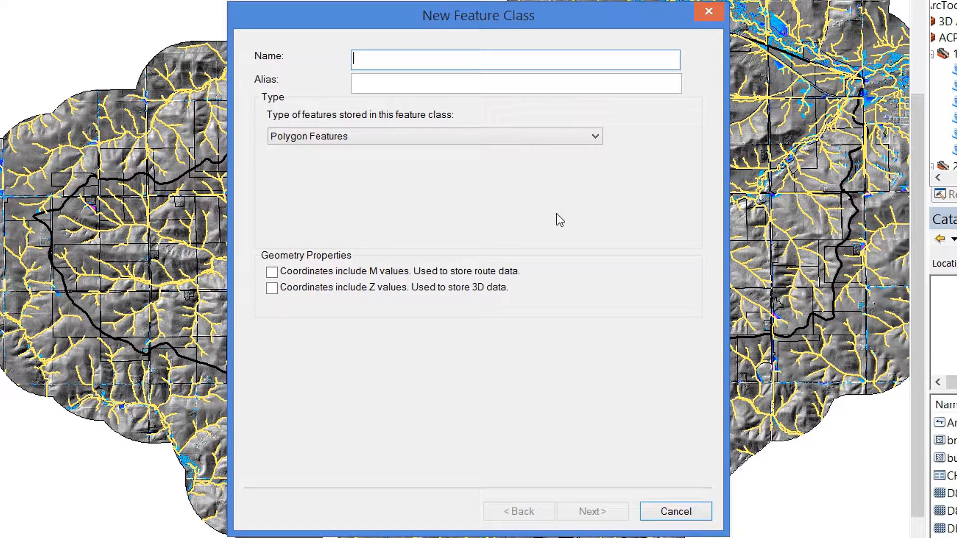
pyautogui.write('myCu')
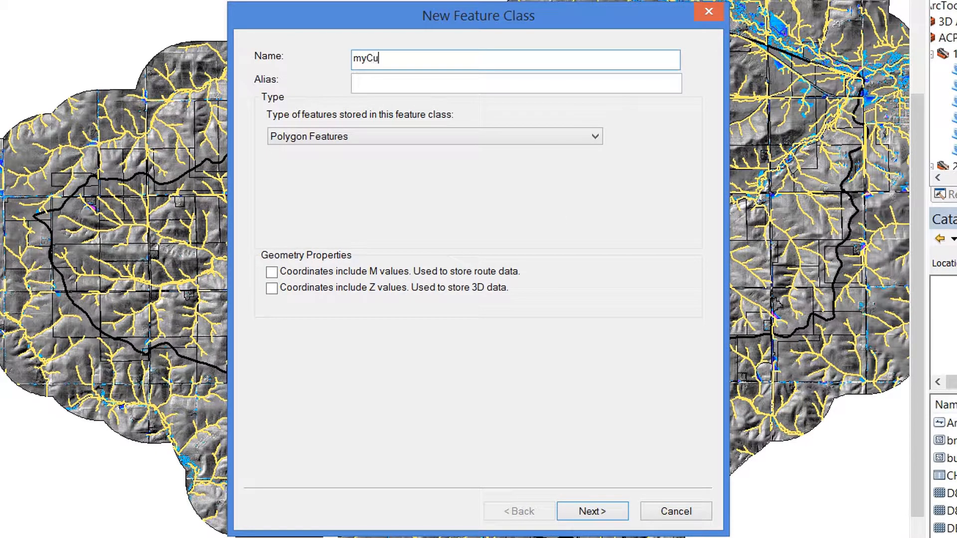
pyautogui.write('myC')
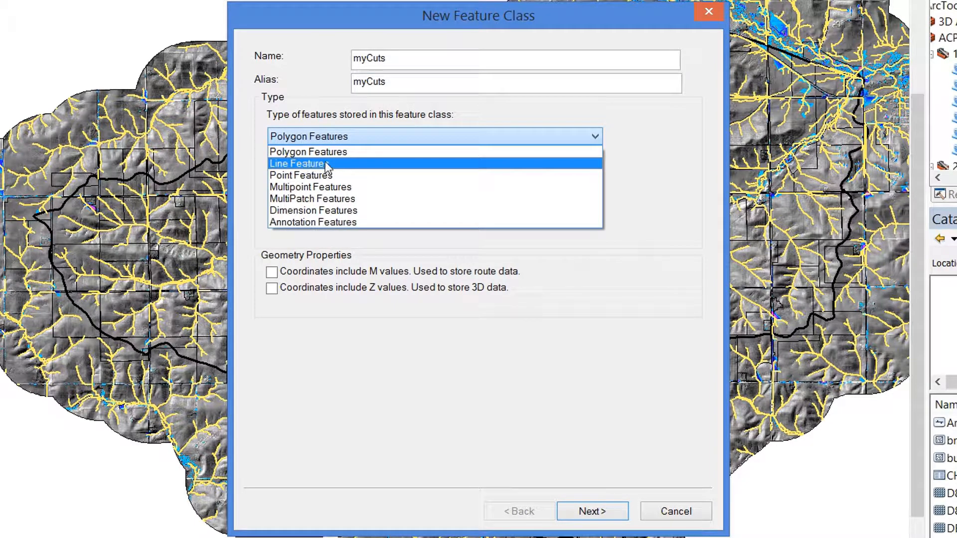
pyautogui.click(297, 163)
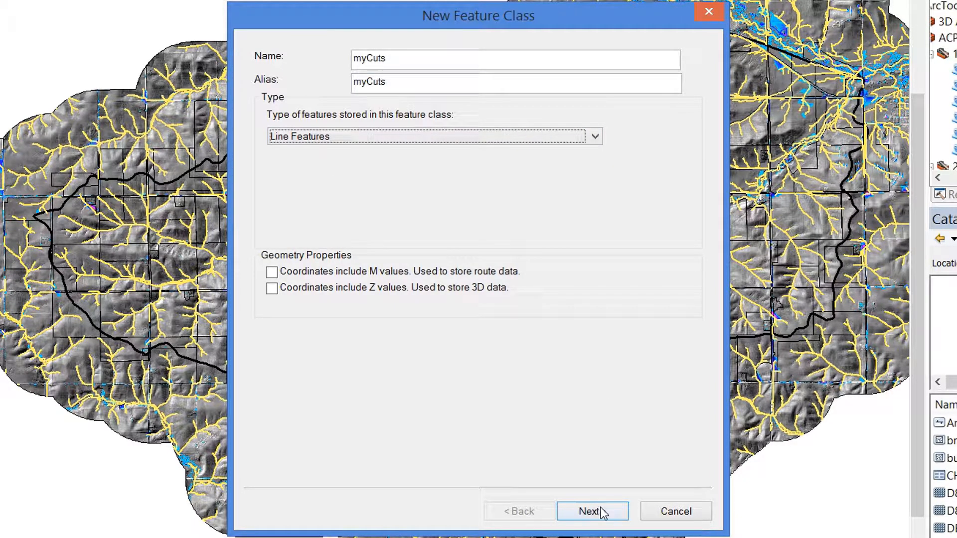
pyautogui.click(592, 524)
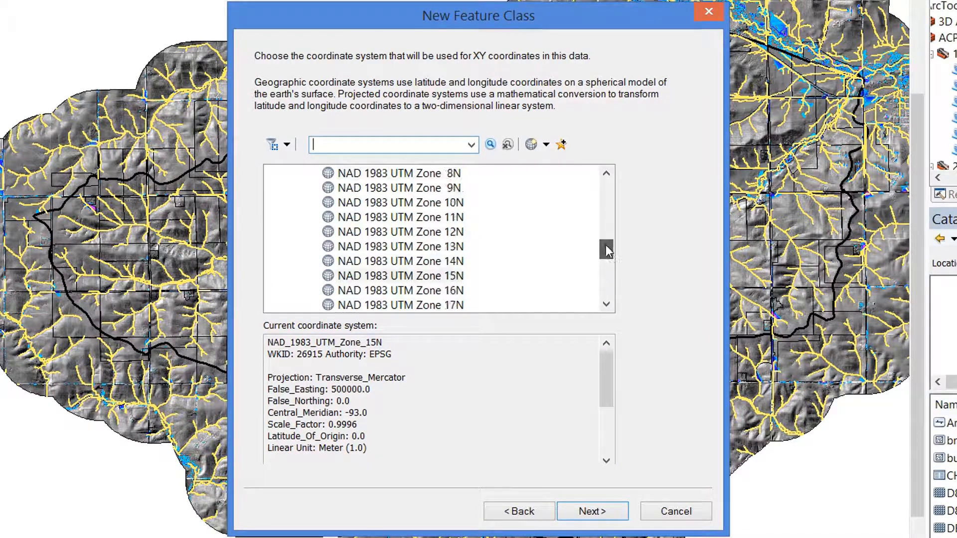
# Assign the map layers' NAD_1983_UTM_Zone_15N coordinate system and accept the default tolerance.
pyautogui.scroll(-3)
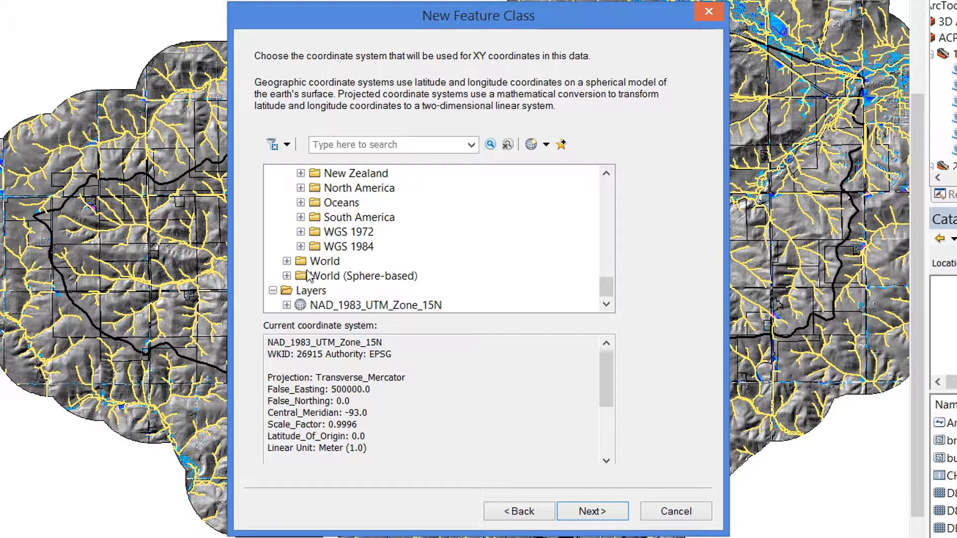
pyautogui.click(375, 305)
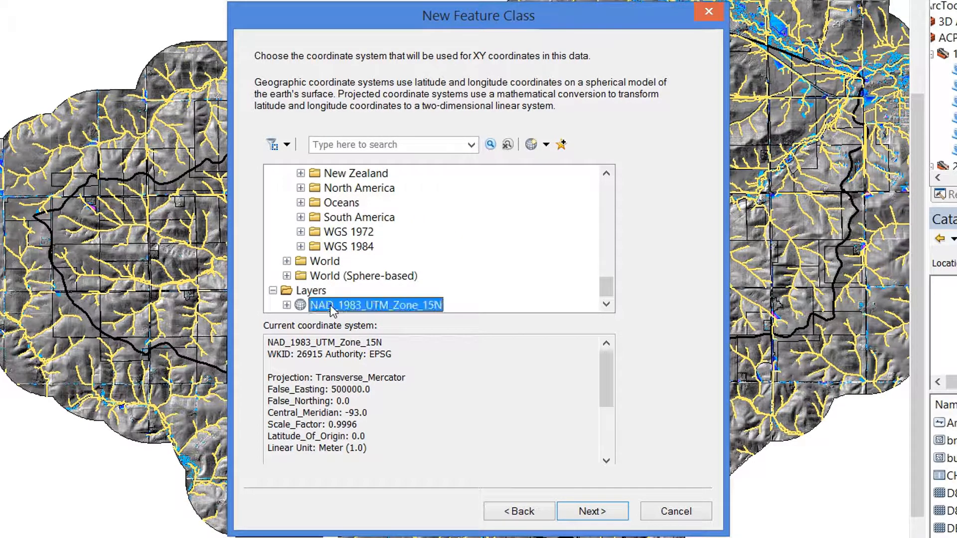
pyautogui.click(592, 511)
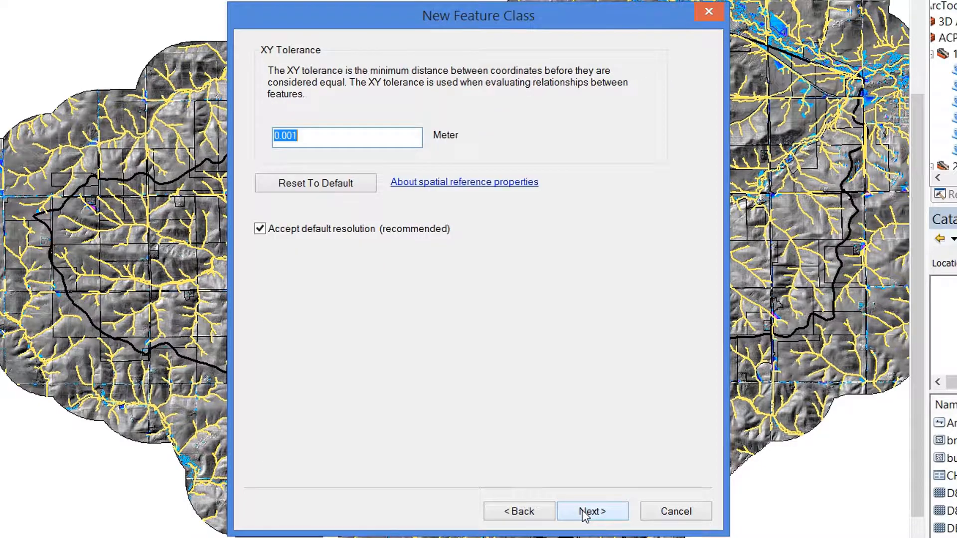
pyautogui.click(592, 512)
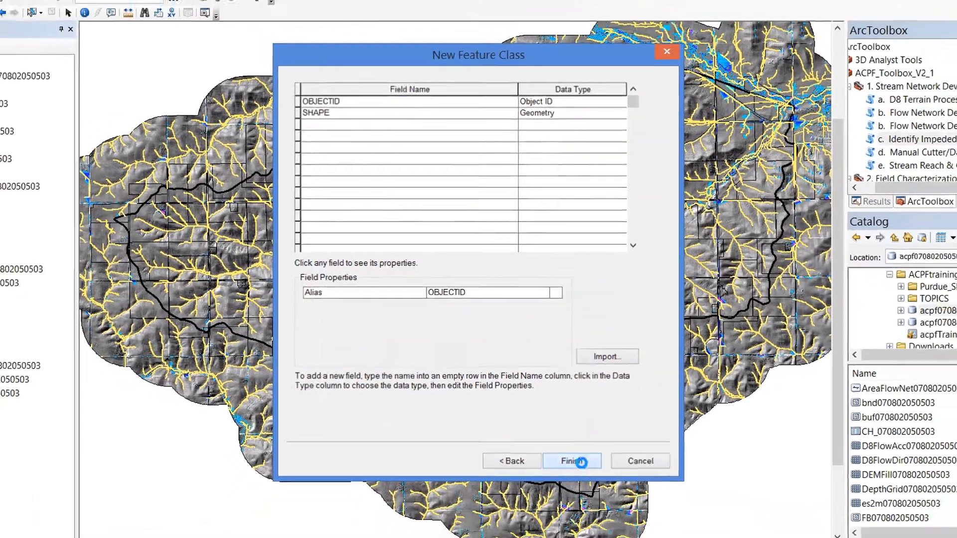
# Finish creating myCuts, start editing it and choose its line template in Create Features.
pyautogui.click(572, 461)
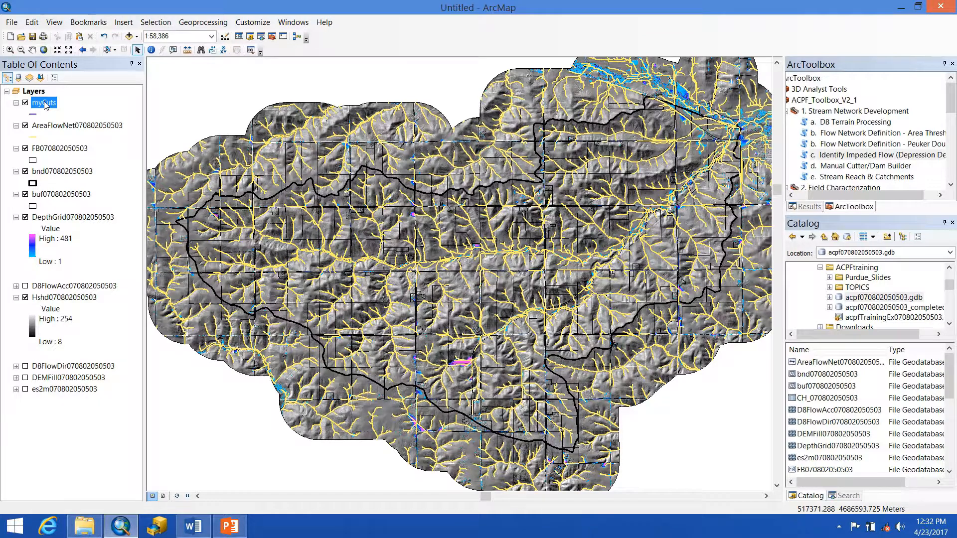
pyautogui.rightClick(44, 102)
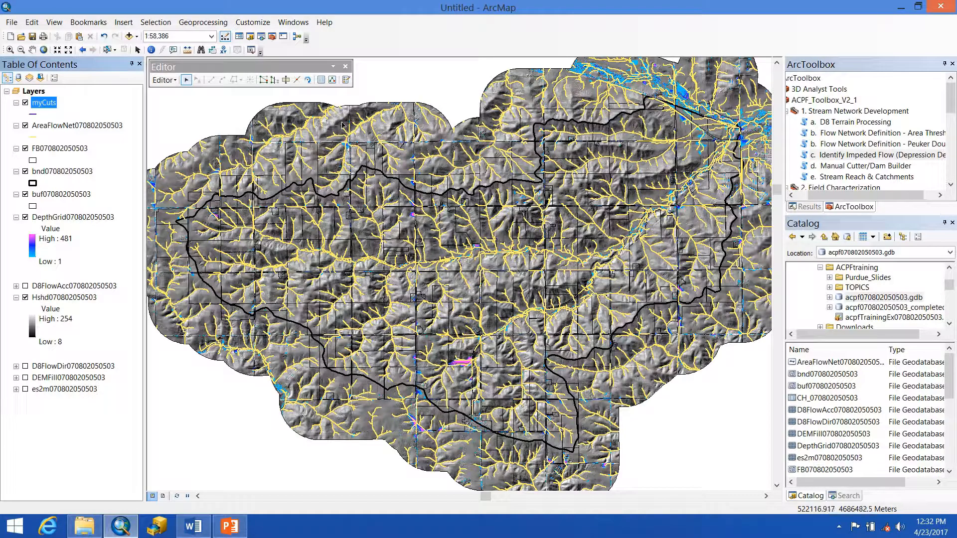
pyautogui.moveTo(347, 80)
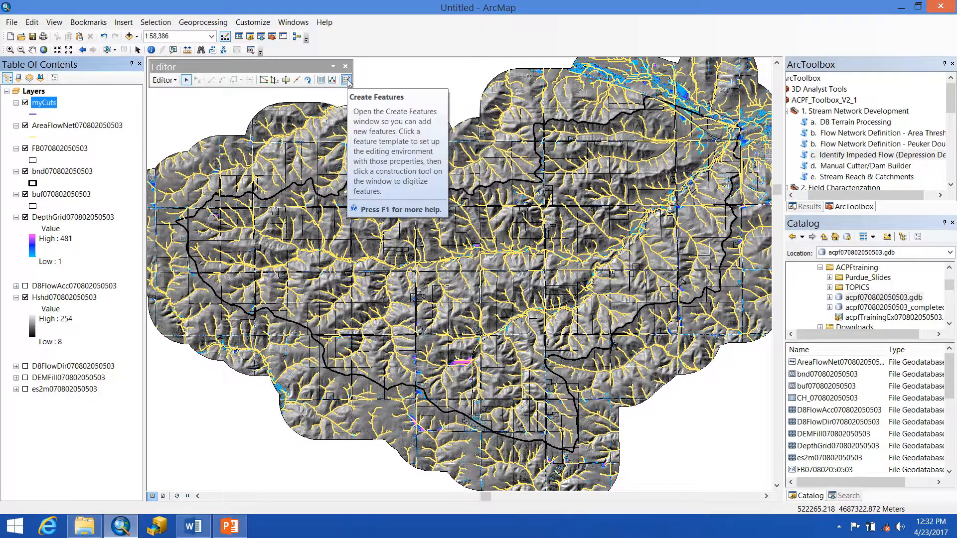
pyautogui.click(346, 80)
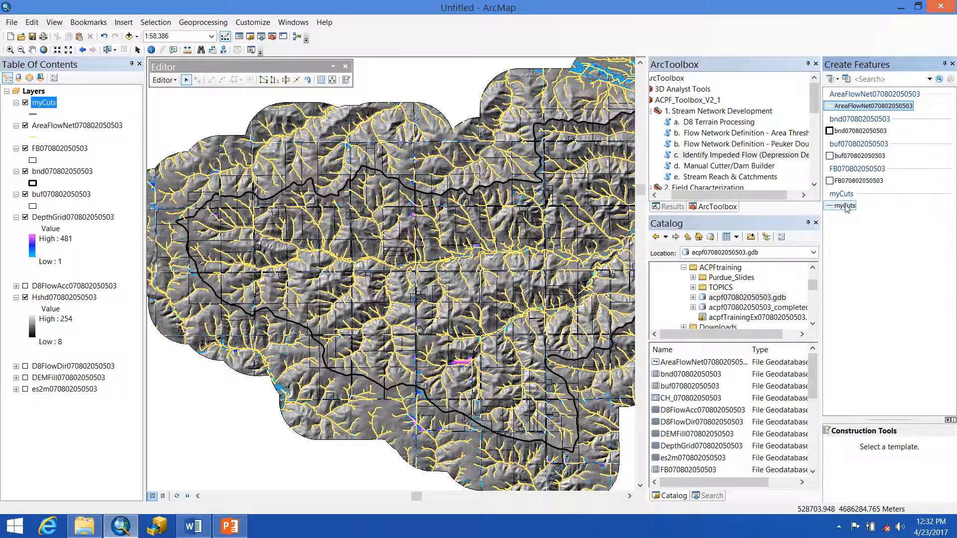
pyautogui.click(844, 206)
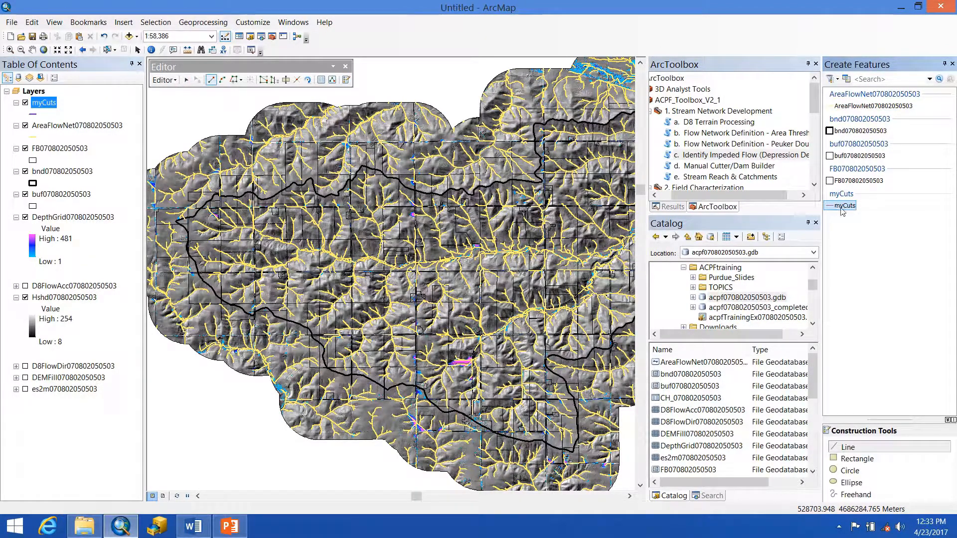
pyautogui.moveTo(845, 206)
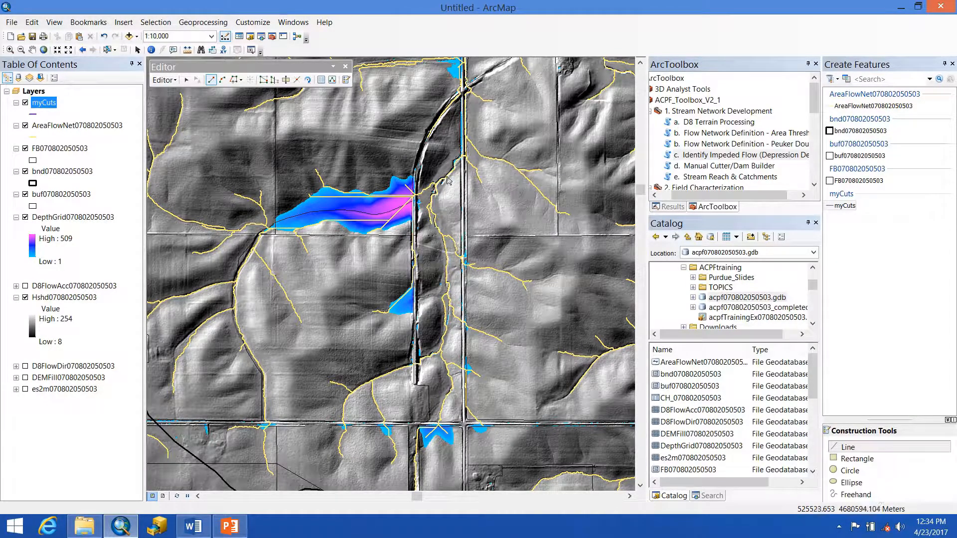
pyautogui.moveTo(425, 138)
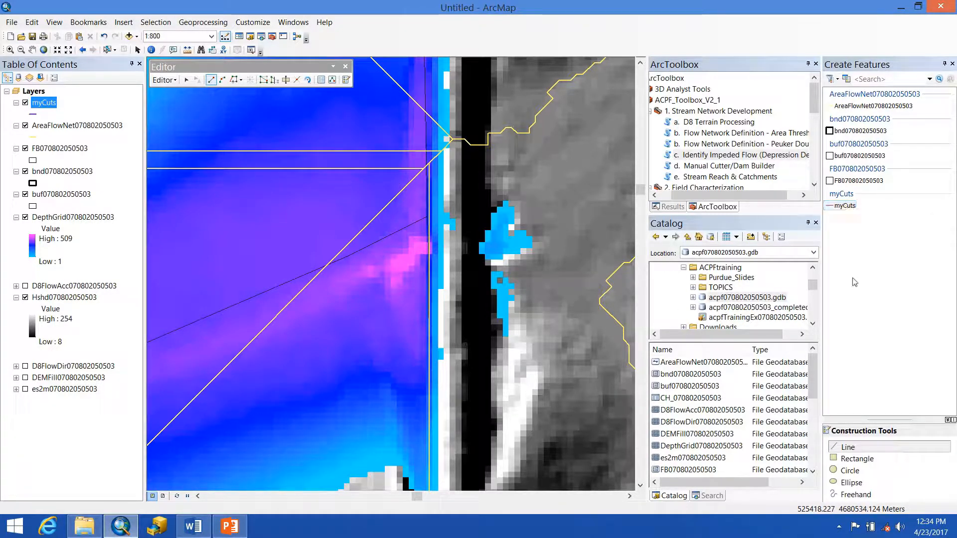
pyautogui.moveTo(422, 248)
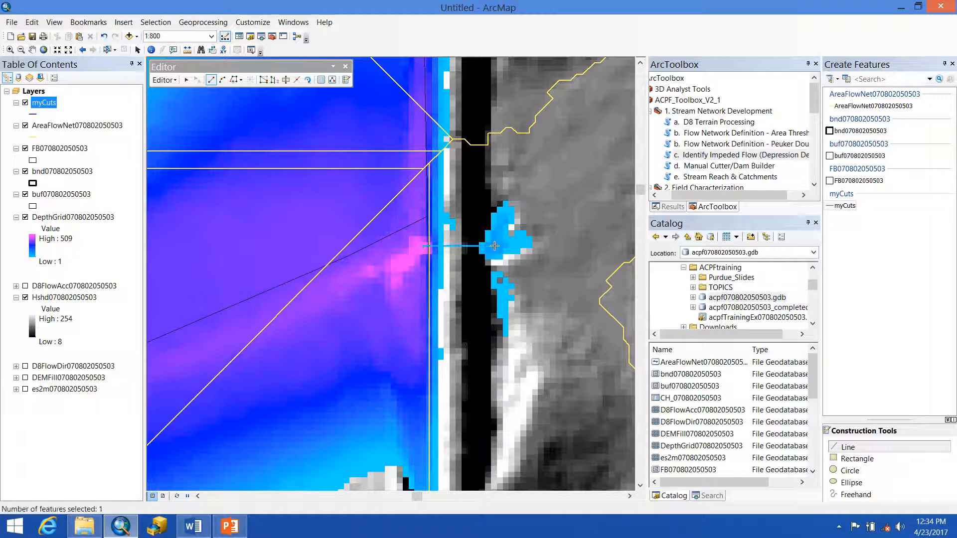
pyautogui.moveTo(552, 298)
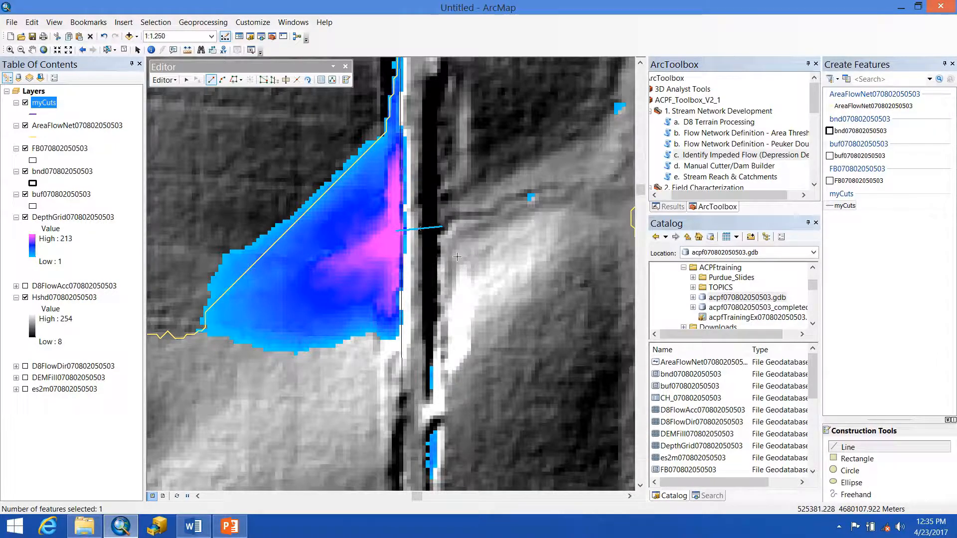
pyautogui.moveTo(445, 253)
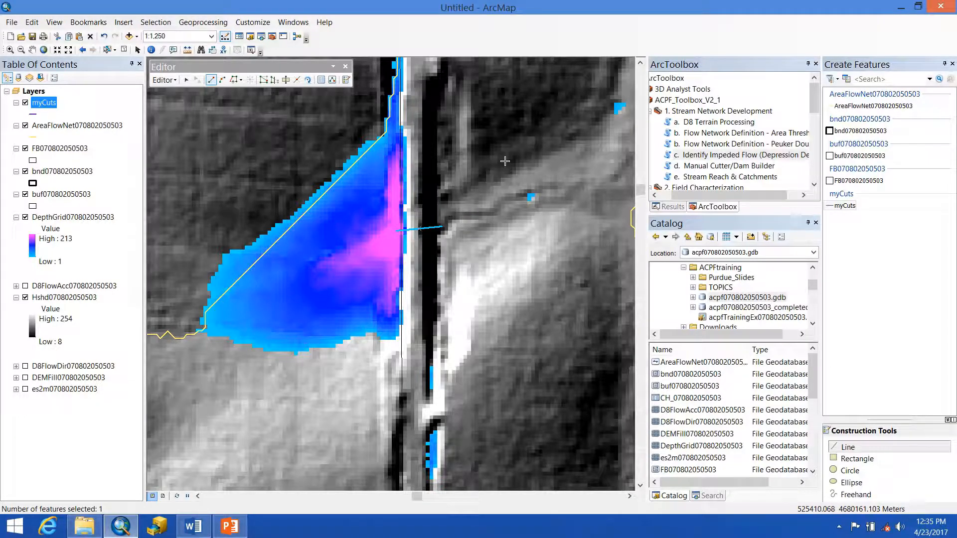
pyautogui.moveTo(464, 217)
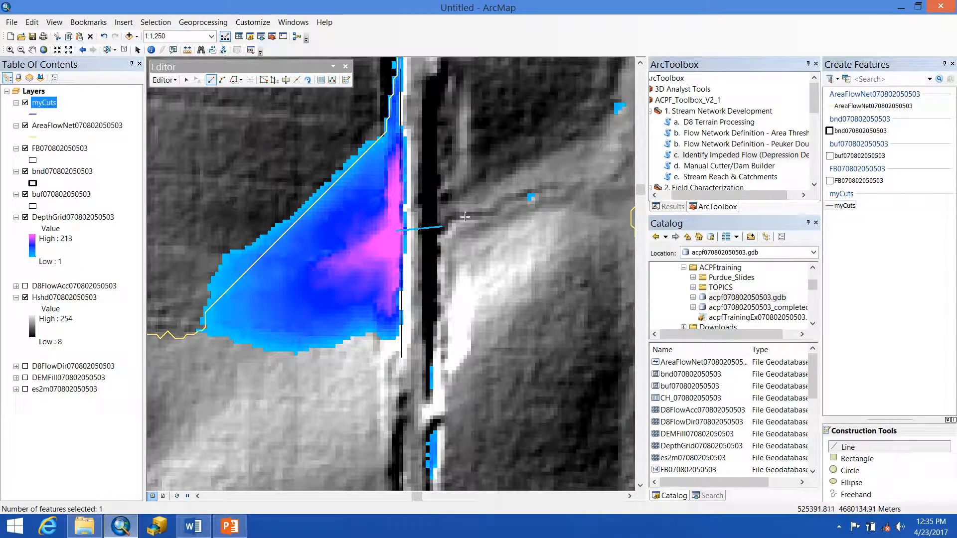
pyautogui.moveTo(520, 196)
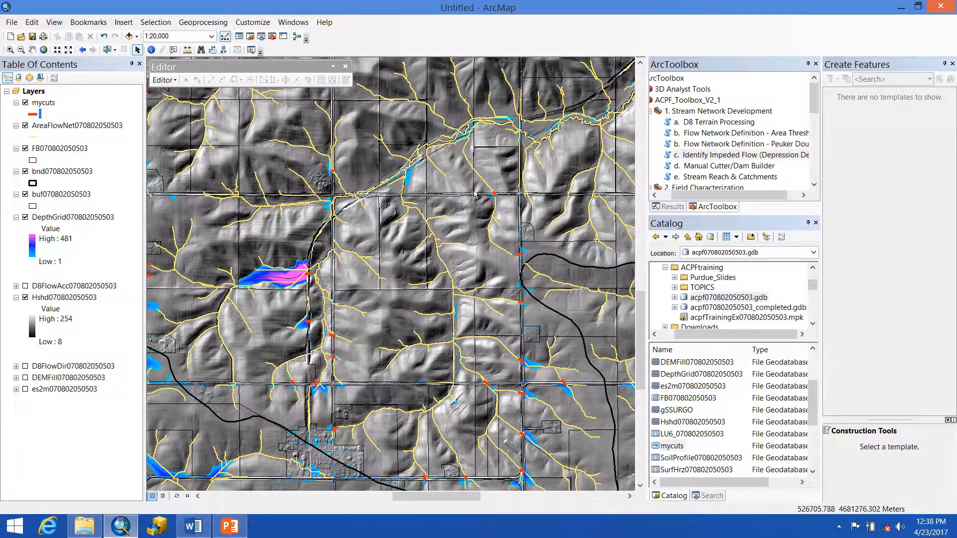
pyautogui.moveTo(516, 259)
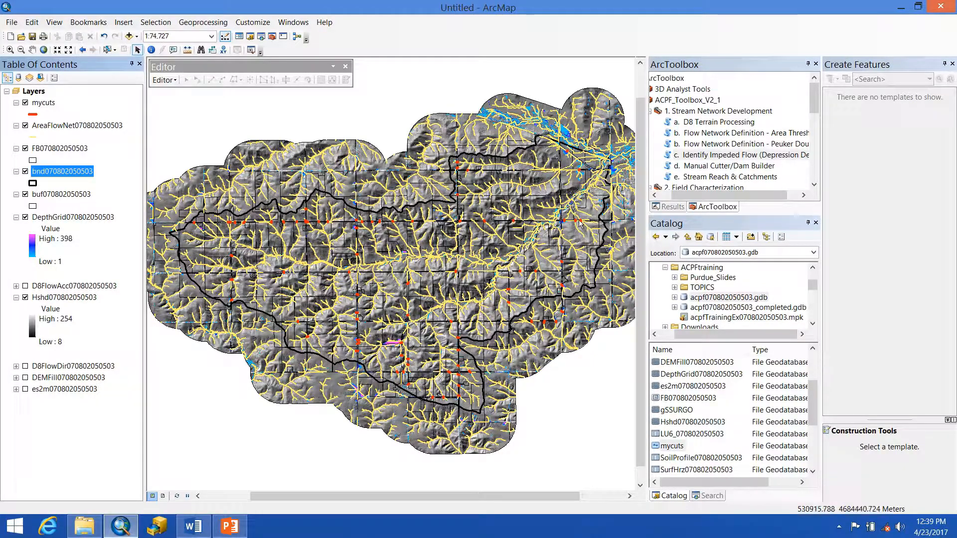
pyautogui.moveTo(196, 259)
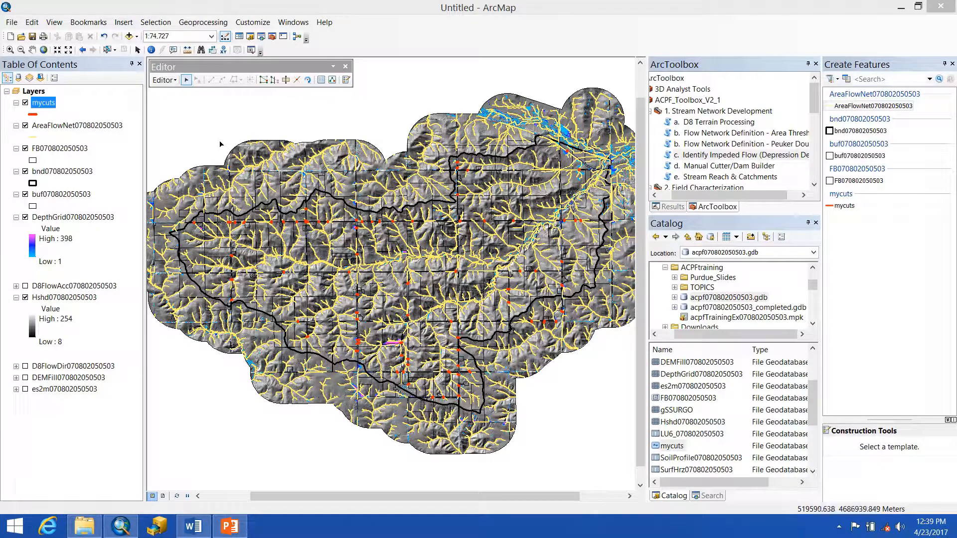
# Stop the editing session on the cut lines layer from the Editor menu.
pyautogui.click(164, 79)
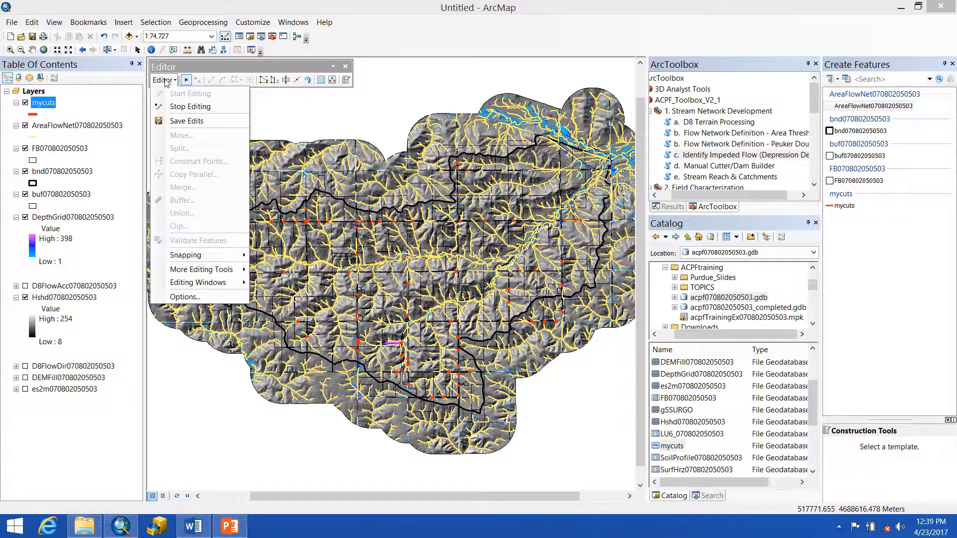
pyautogui.click(175, 122)
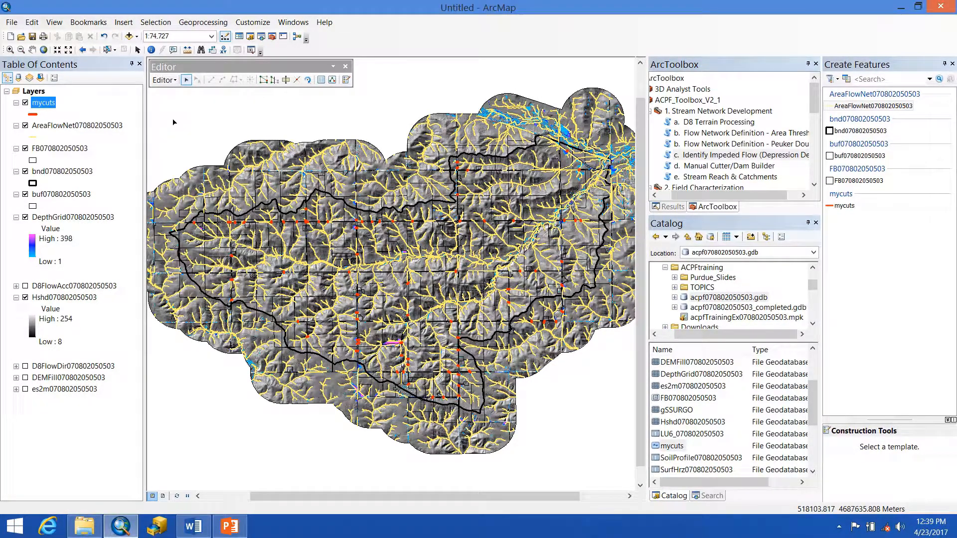
pyautogui.click(164, 79)
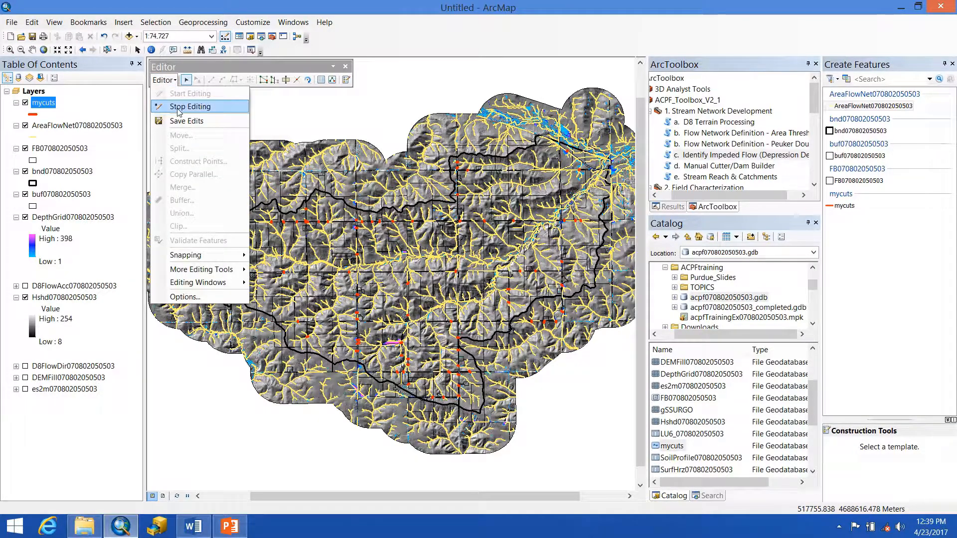
pyautogui.click(190, 107)
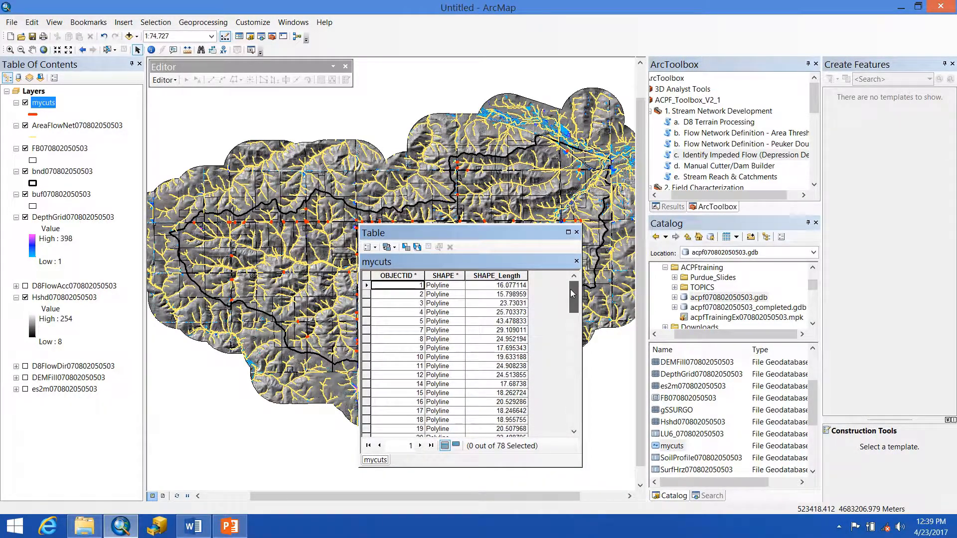
# Close the mycuts attribute table to return to the full watershed map.
pyautogui.click(576, 231)
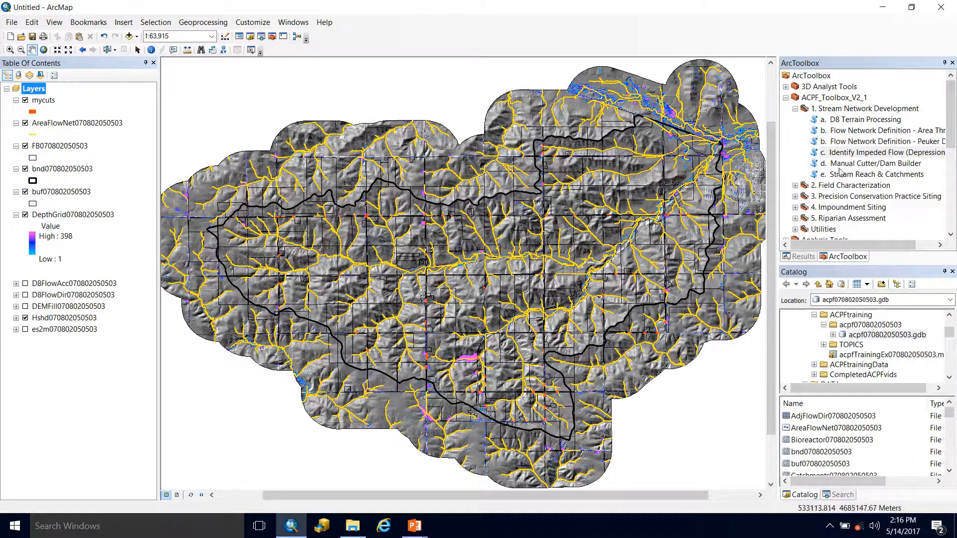
pyautogui.click(870, 163)
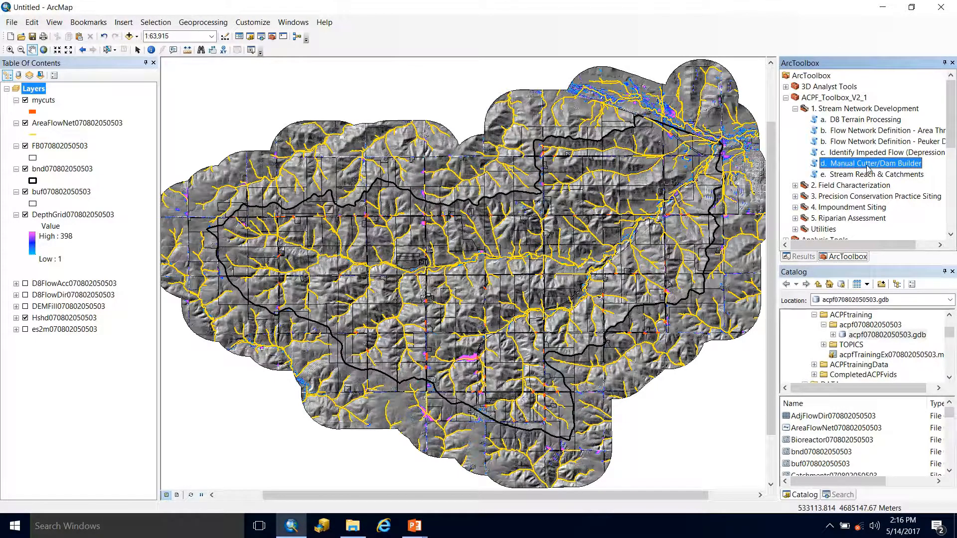
pyautogui.doubleClick(871, 164)
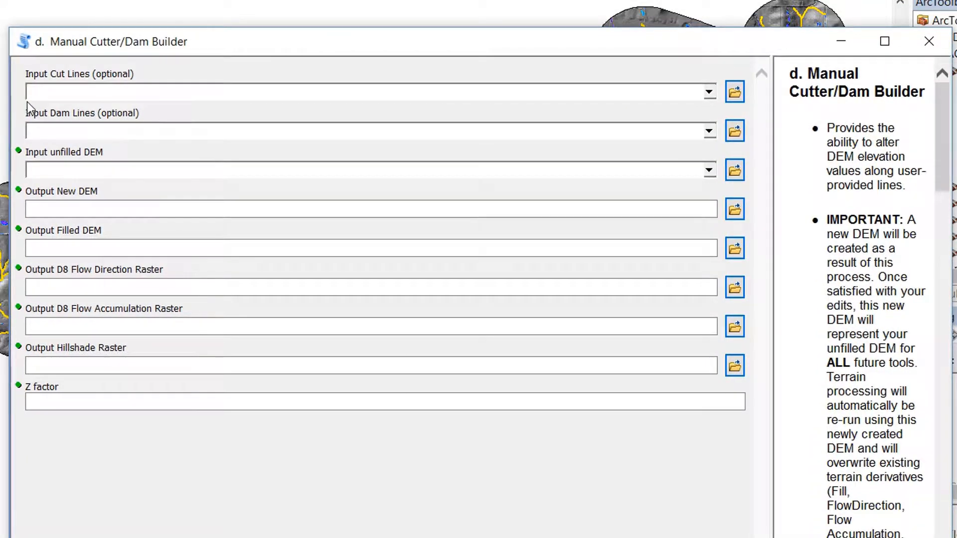
pyautogui.moveTo(144, 389)
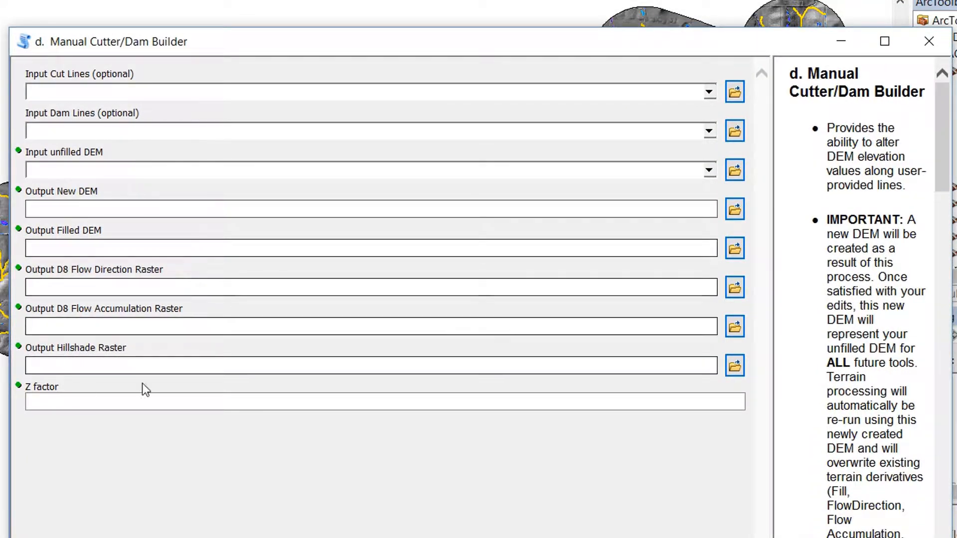
pyautogui.moveTo(171, 367)
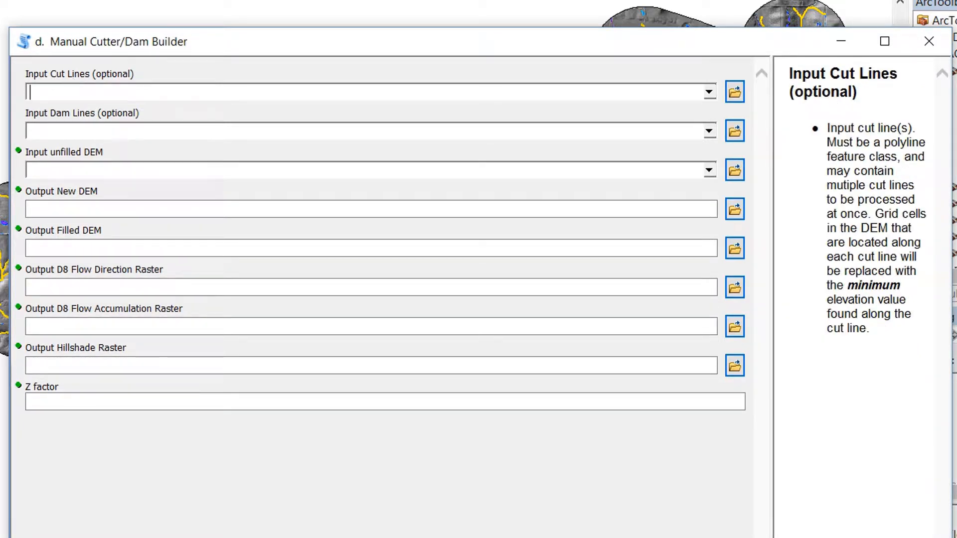
pyautogui.write('mycuts')
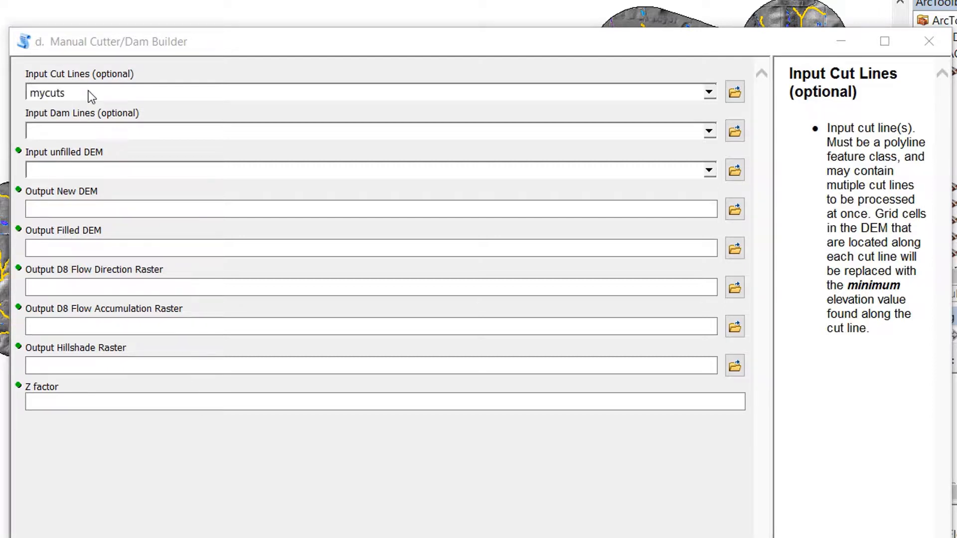
pyautogui.moveTo(69, 135)
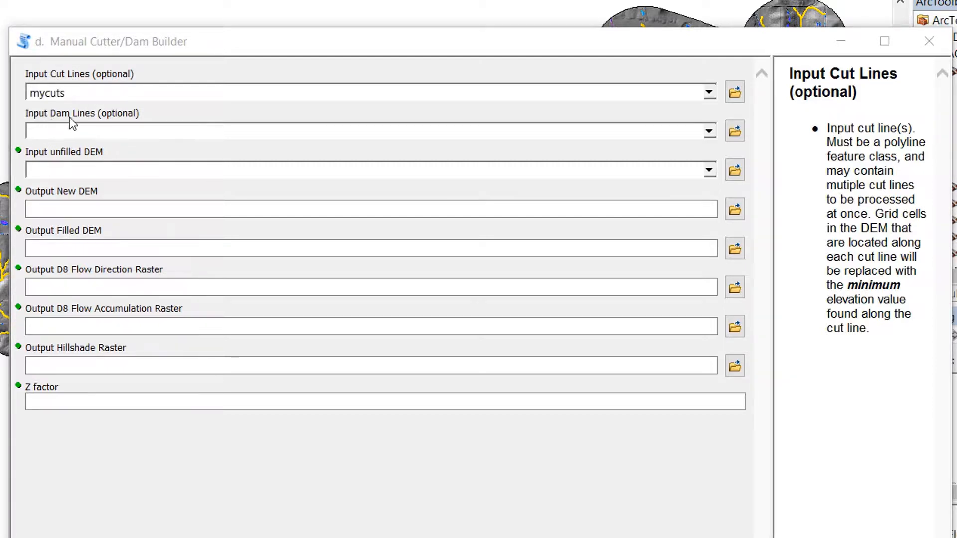
pyautogui.moveTo(44, 136)
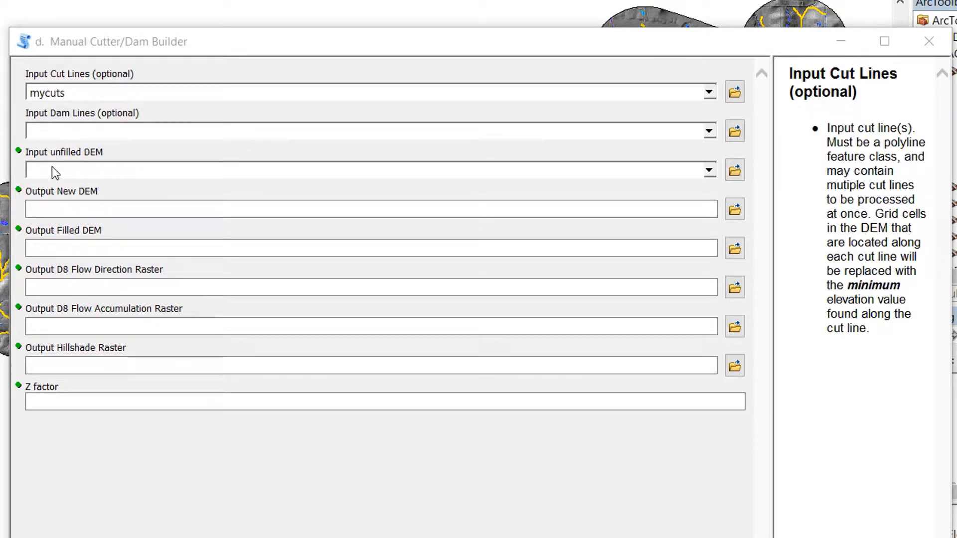
pyautogui.moveTo(49, 160)
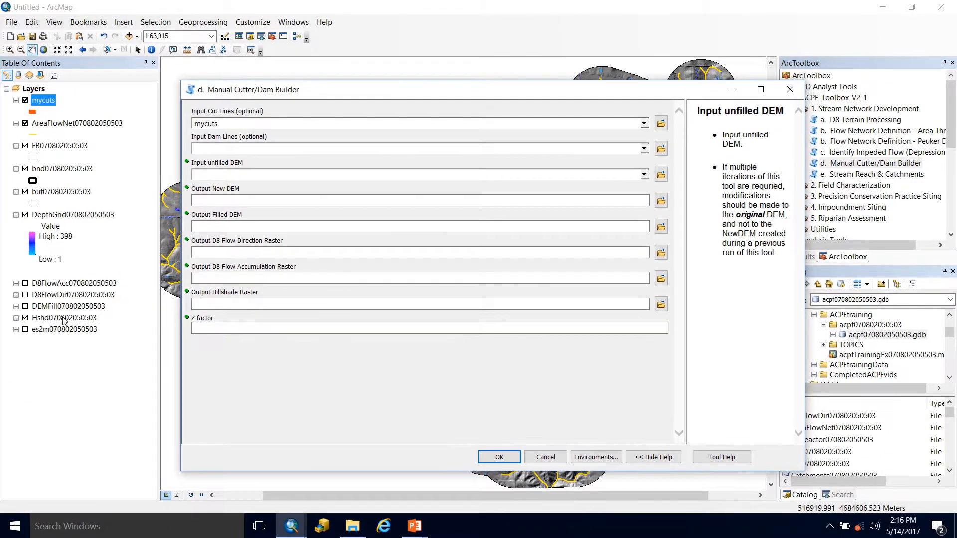
pyautogui.click(64, 329)
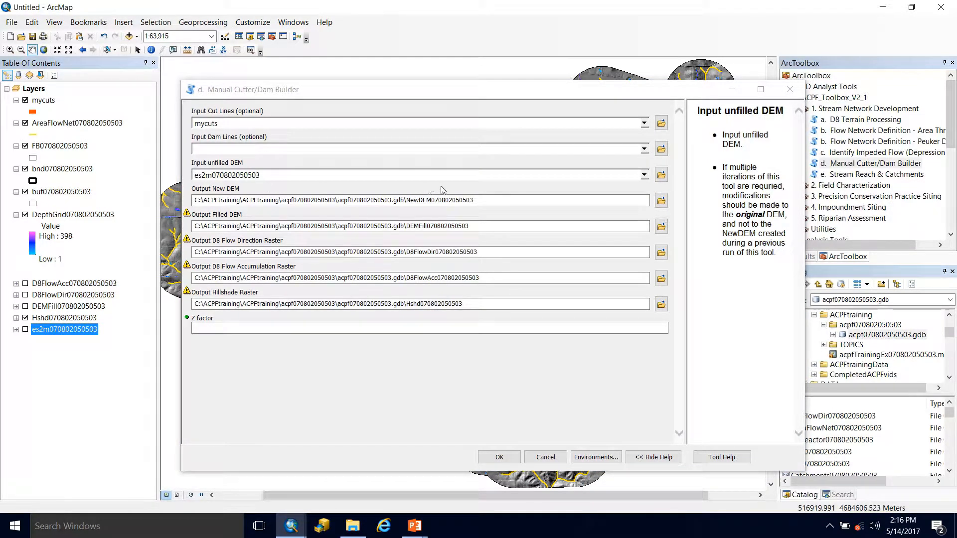
pyautogui.moveTo(379, 215)
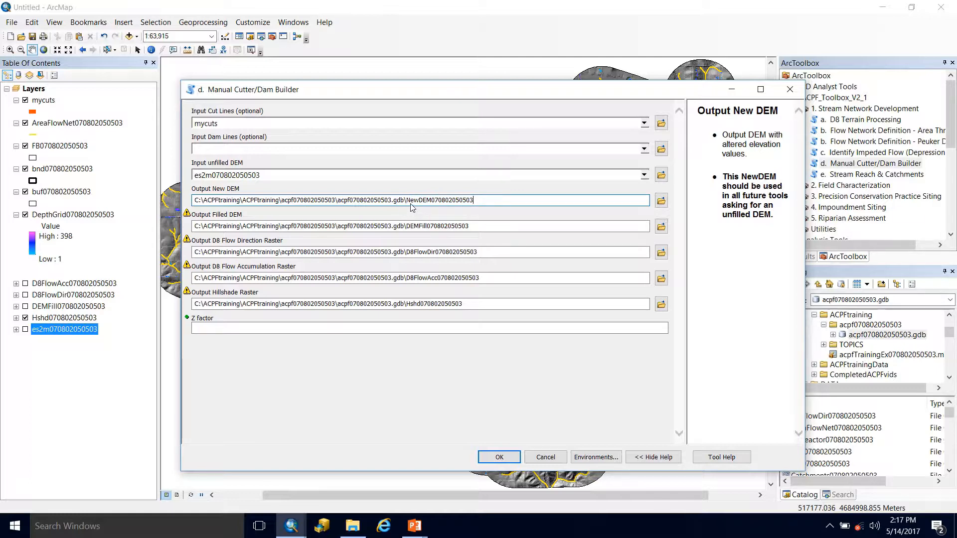
pyautogui.moveTo(258, 186)
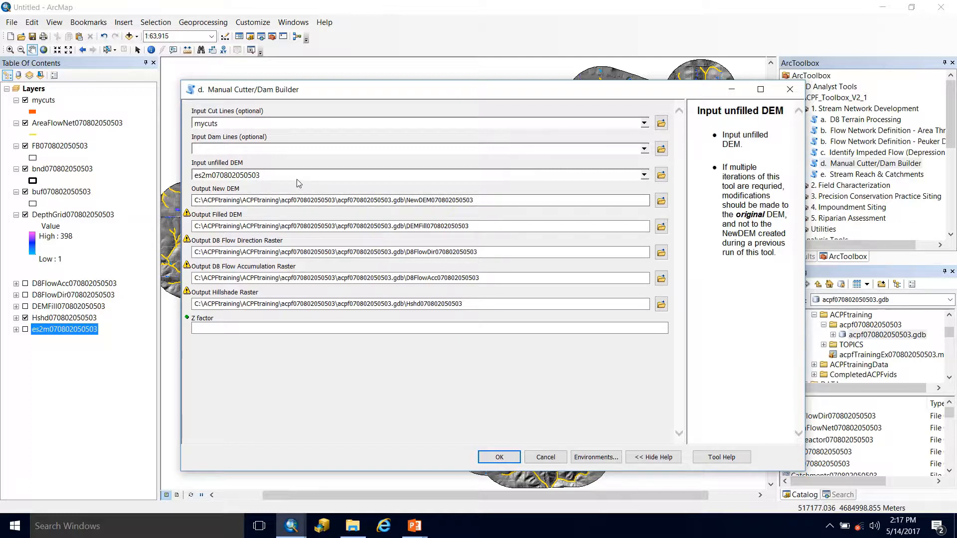
pyautogui.moveTo(289, 221)
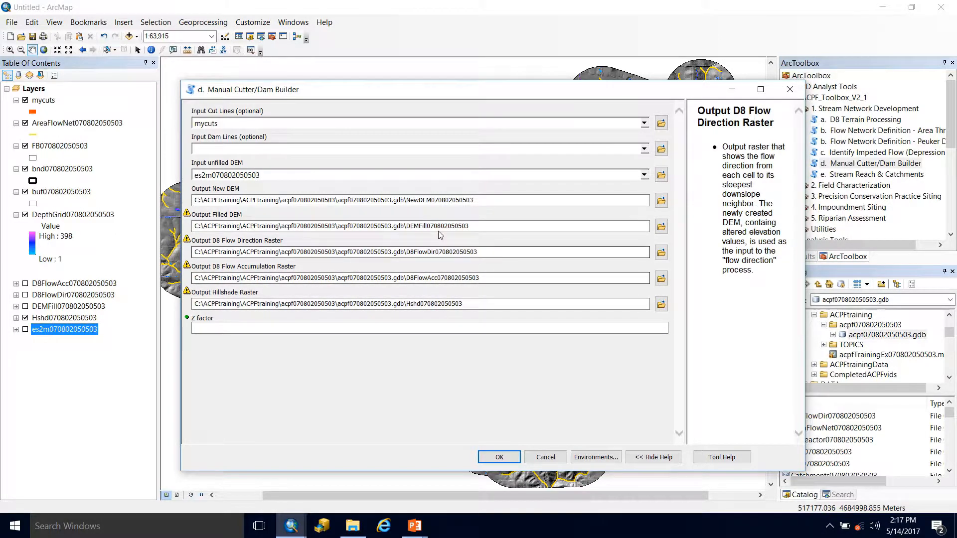
# Set the Z factor to 0.01 and run the builder to produce NewDEM.
pyautogui.click(433, 199)
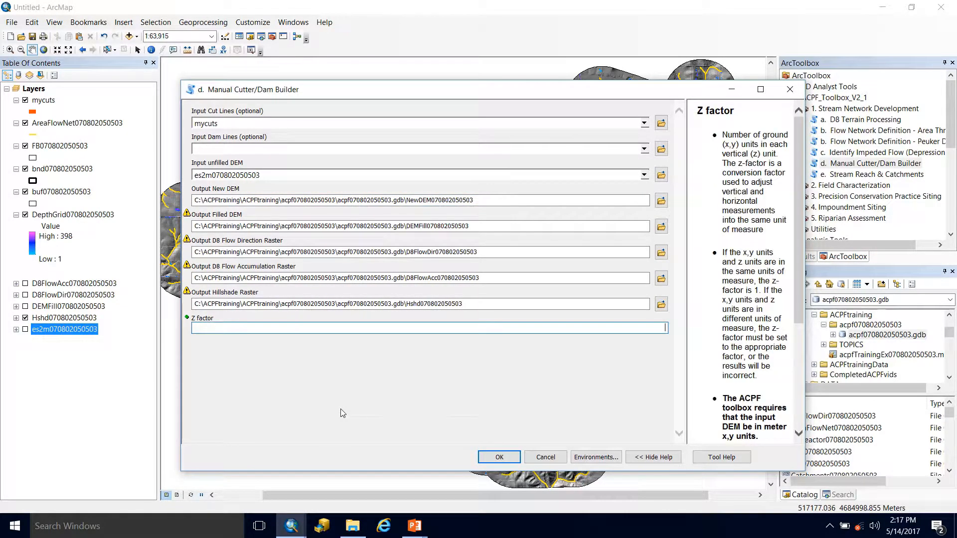
pyautogui.write('0')
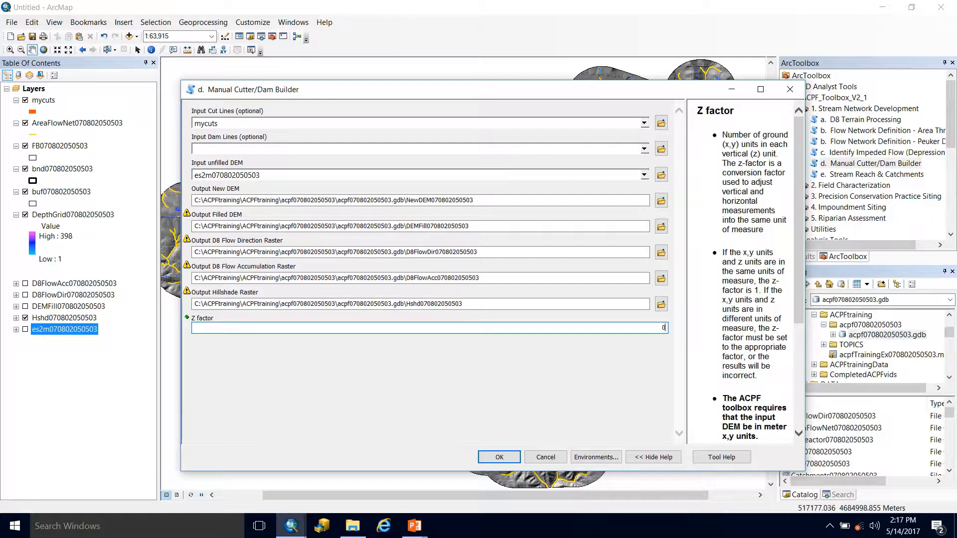
pyautogui.write('0.01')
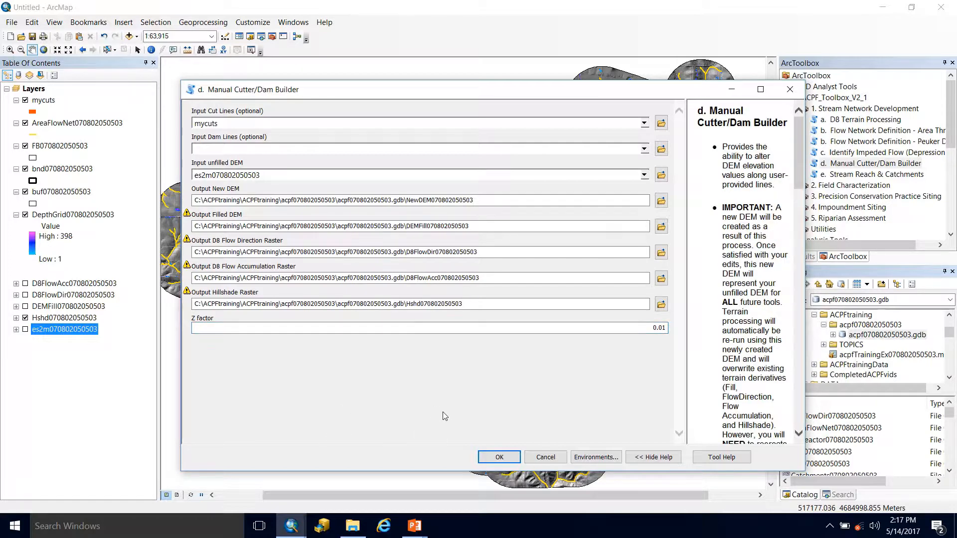
pyautogui.click(545, 457)
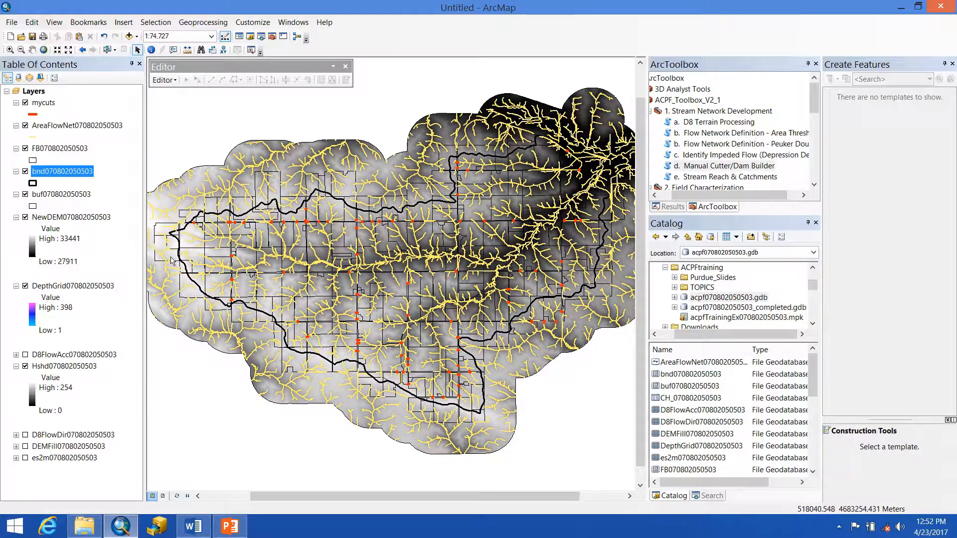
pyautogui.click(71, 217)
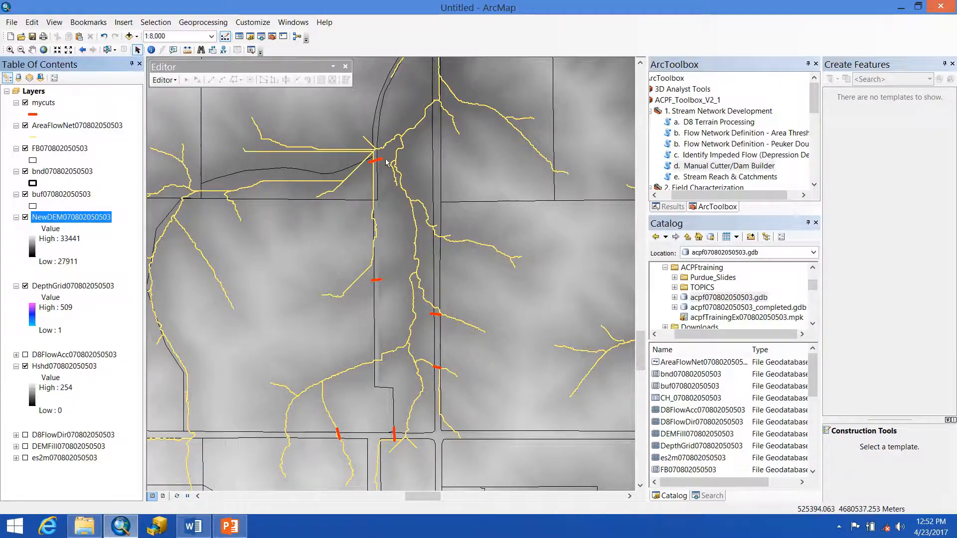
# Re-run the Area Threshold flow network with D8FlowAcc, D8FlowDir and a 5-acre threshold.
pyautogui.doubleClick(739, 133)
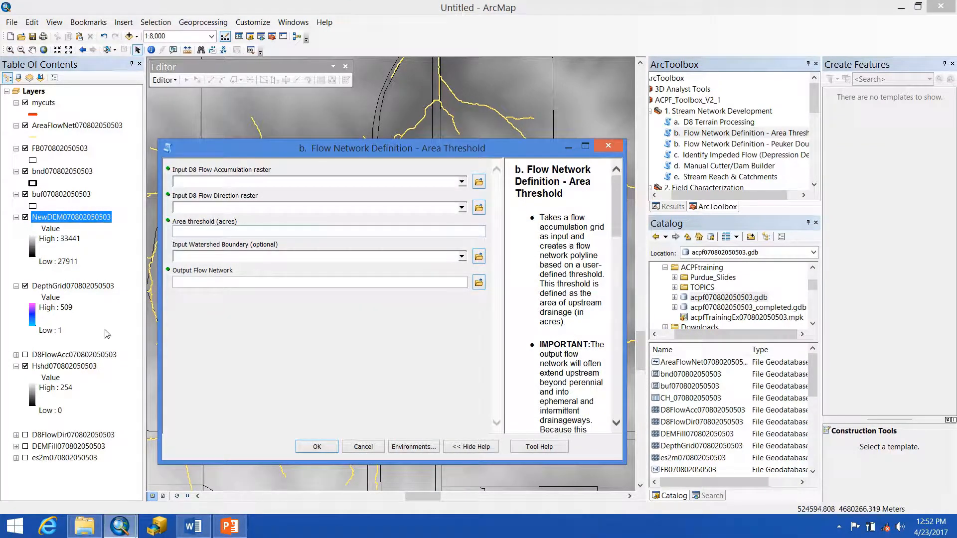
pyautogui.click(73, 355)
pyautogui.write('5')
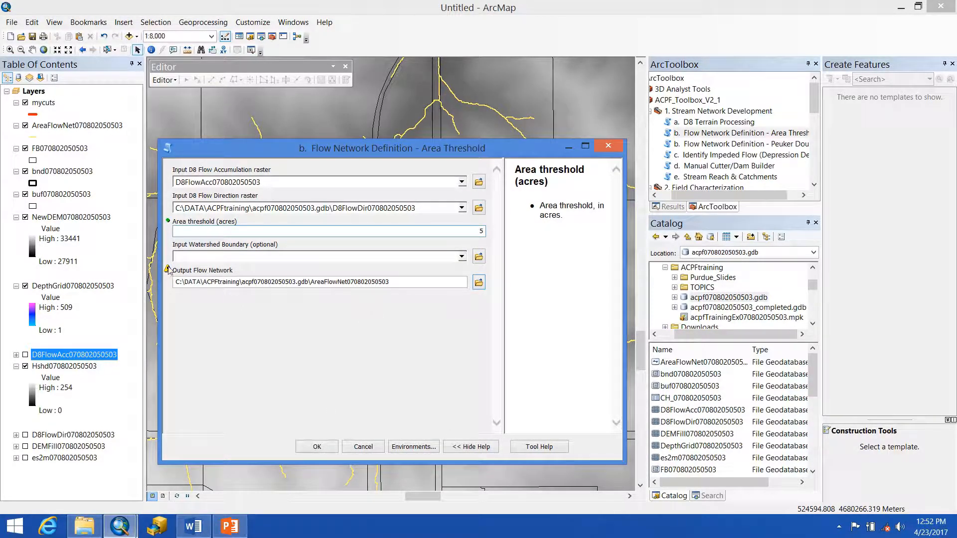
pyautogui.click(318, 447)
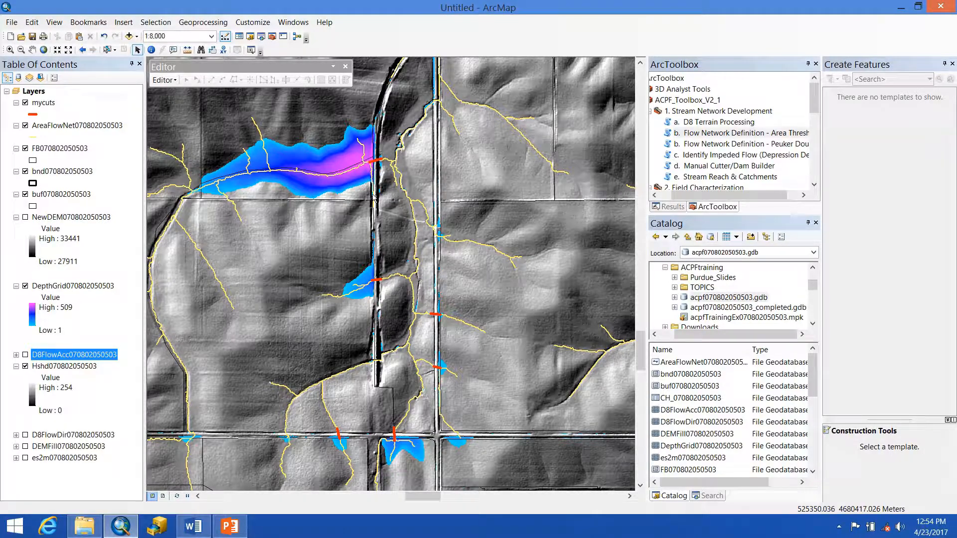
pyautogui.moveTo(732, 160)
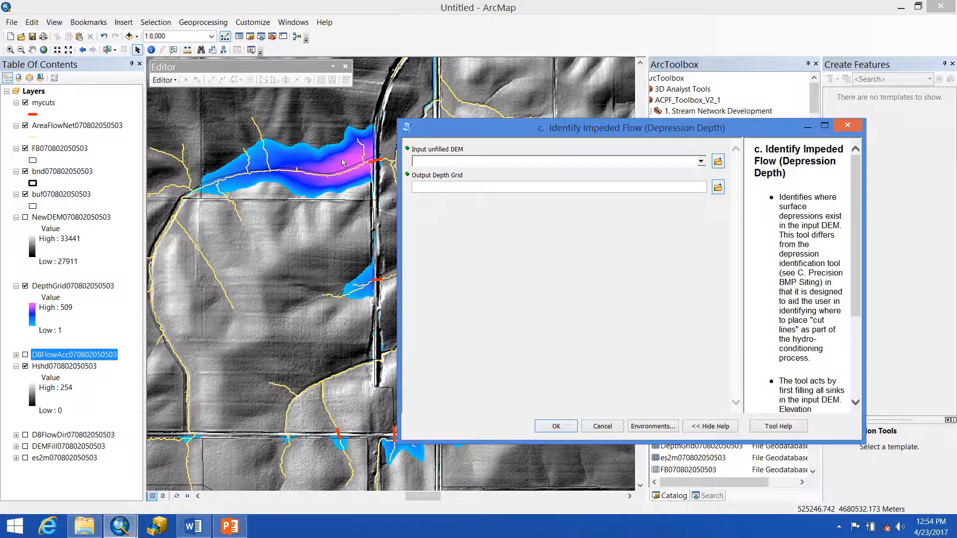
pyautogui.moveTo(483, 261)
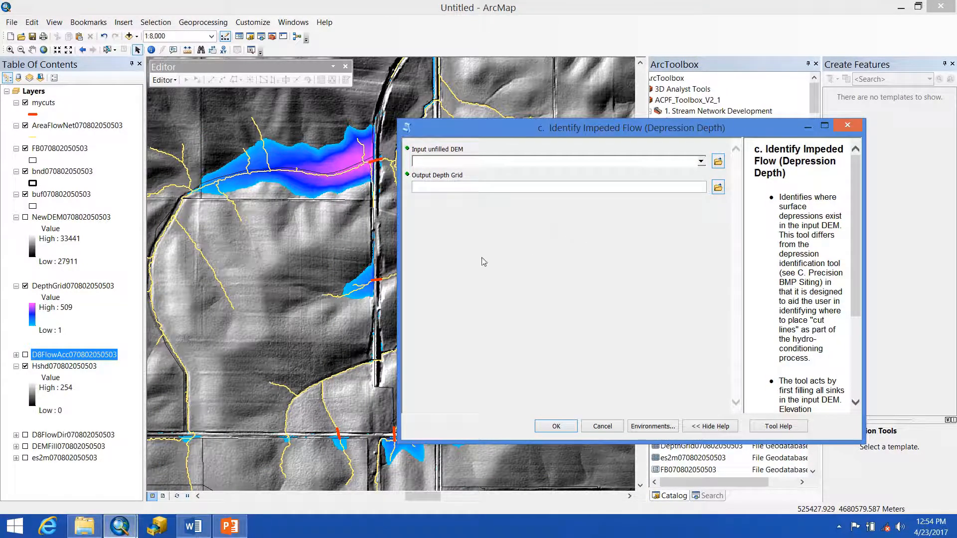
pyautogui.moveTo(306, 279)
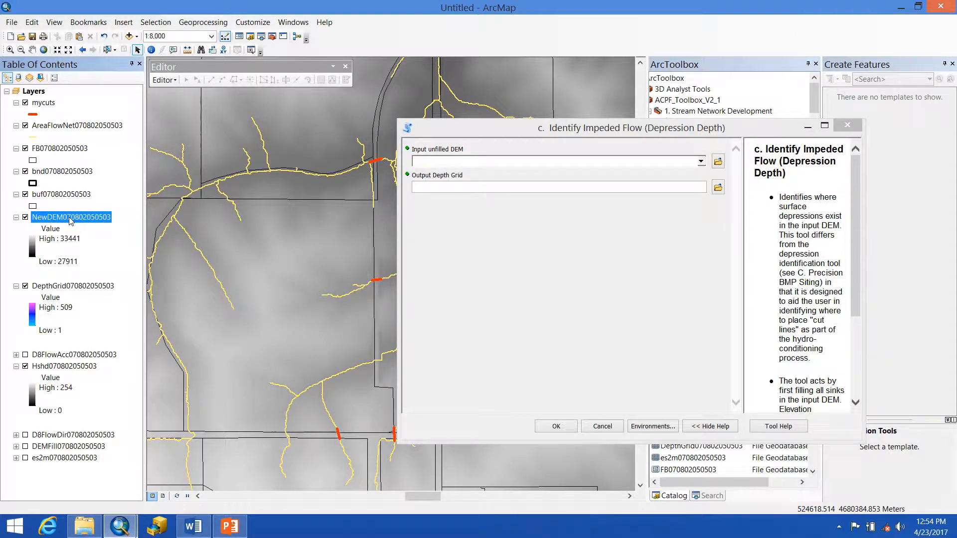
pyautogui.click(63, 458)
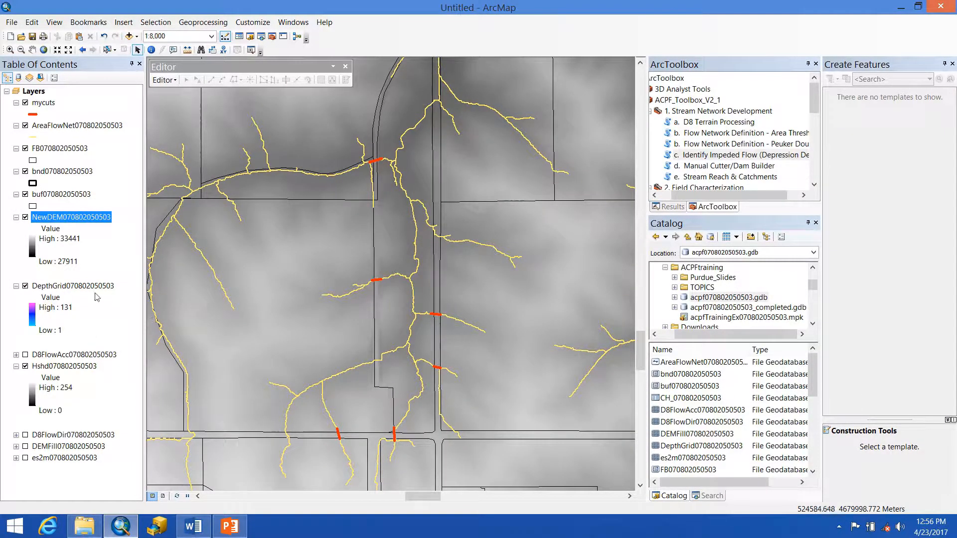
pyautogui.click(24, 217)
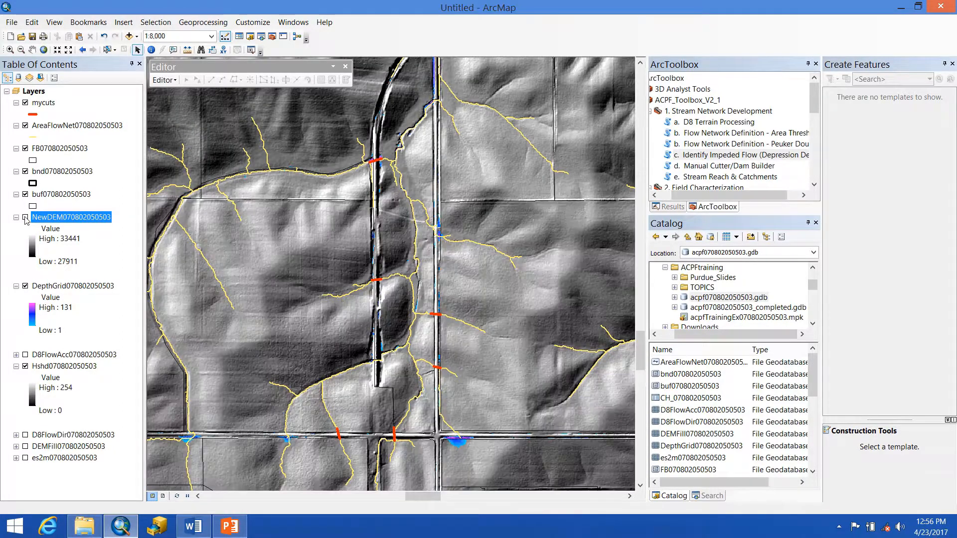
pyautogui.click(24, 217)
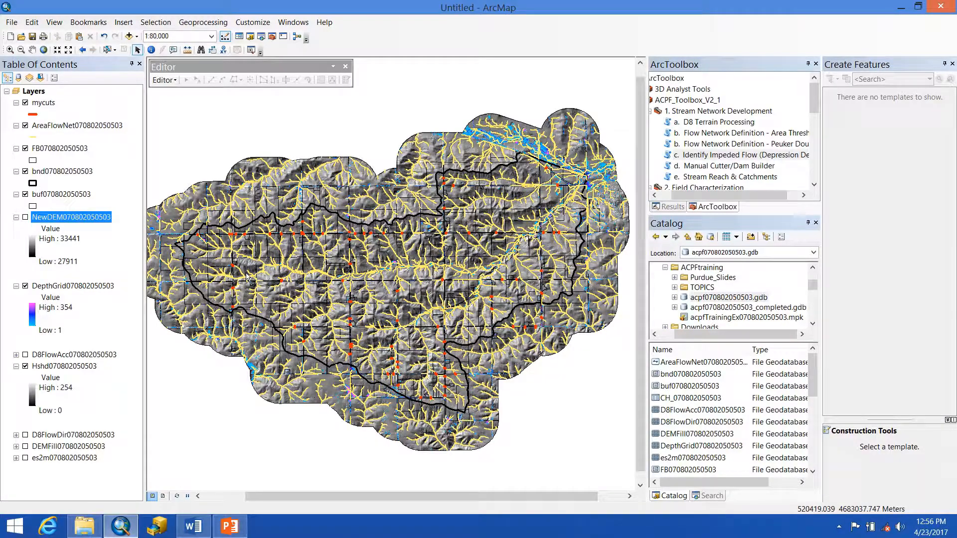
pyautogui.click(724, 165)
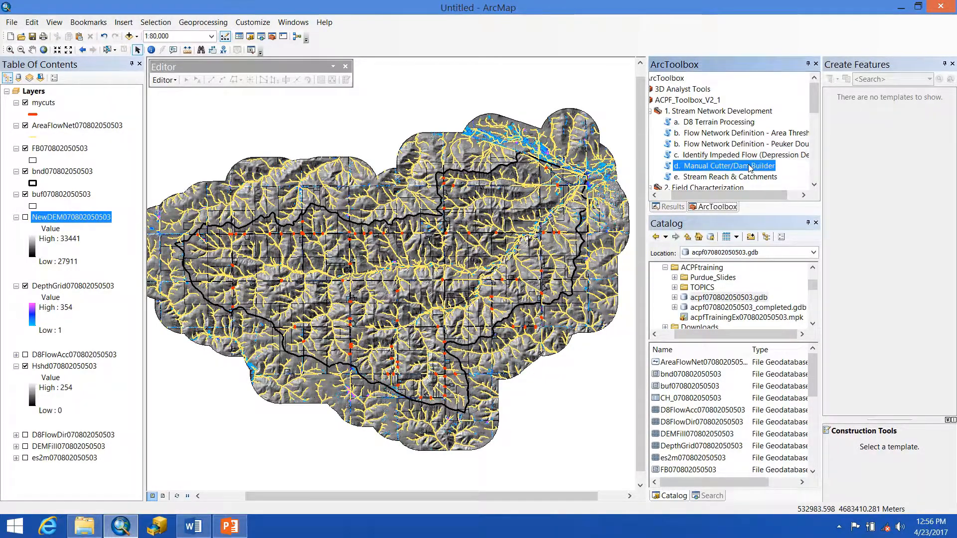
pyautogui.doubleClick(724, 165)
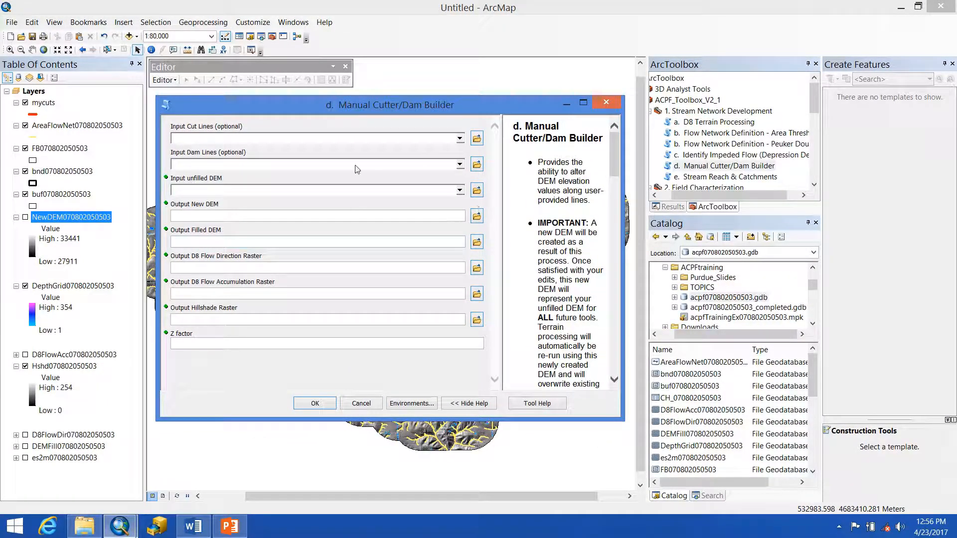
pyautogui.moveTo(353, 244)
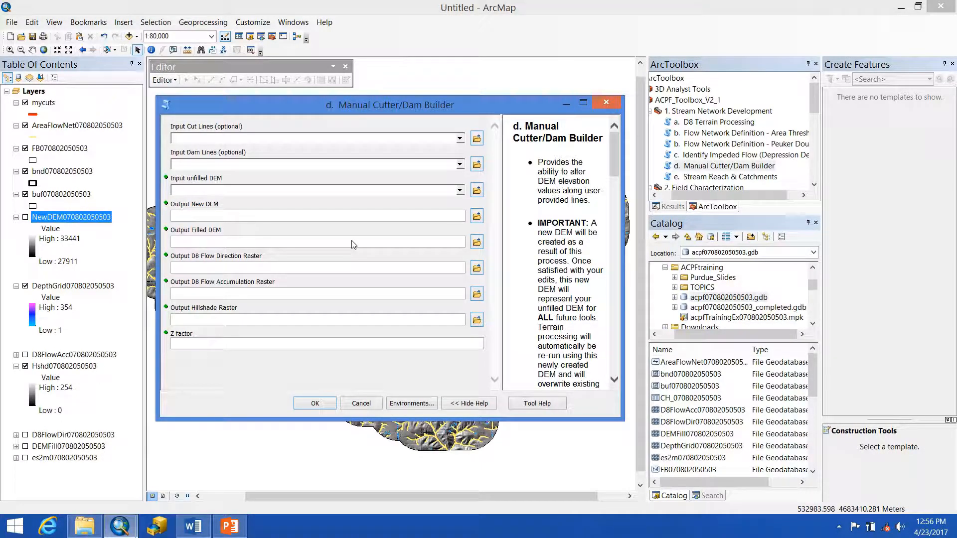
pyautogui.click(64, 458)
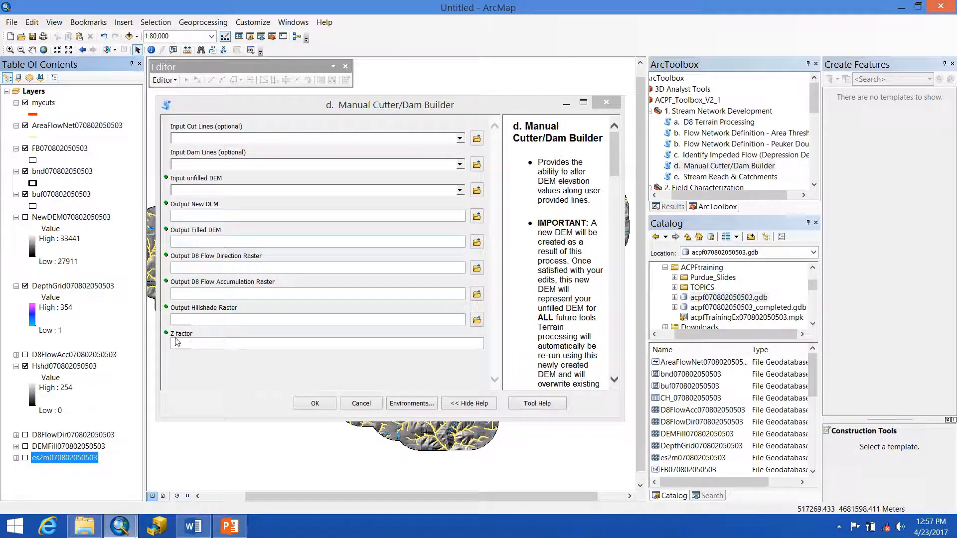
pyautogui.click(361, 403)
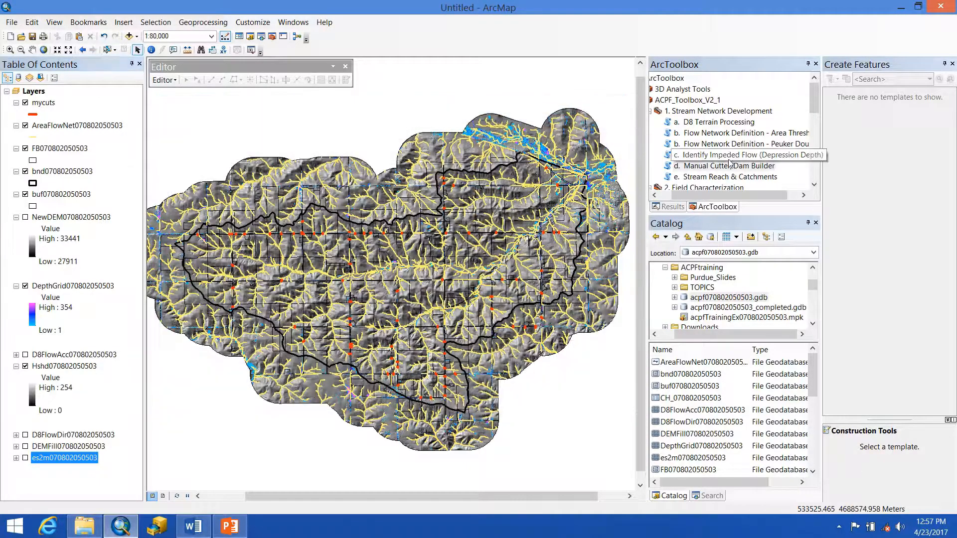